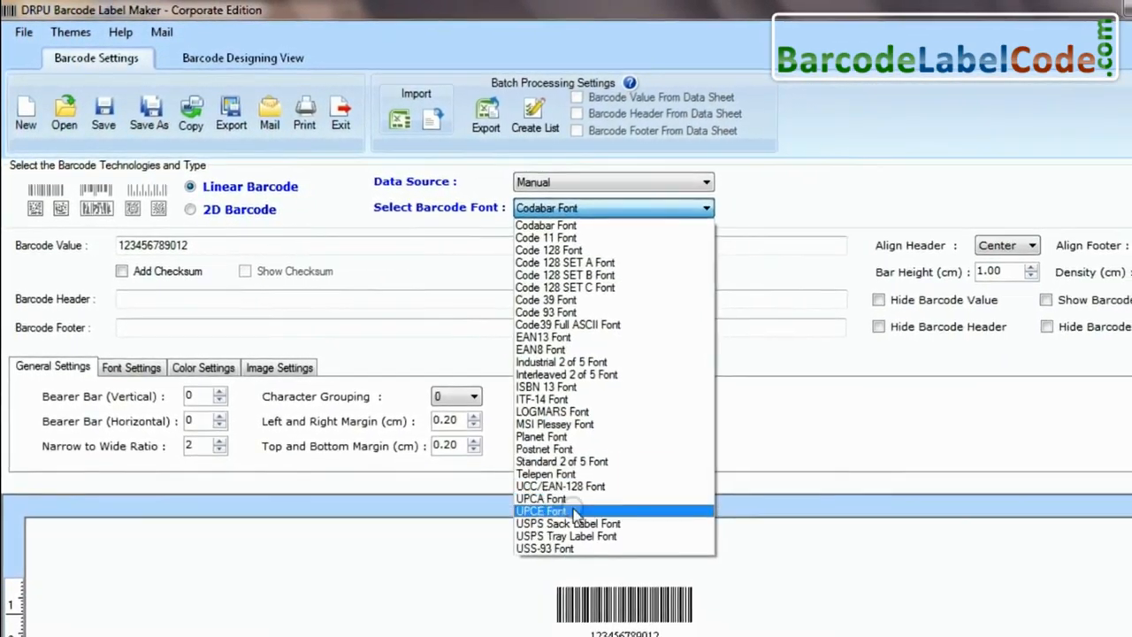
pyautogui.click(565, 536)
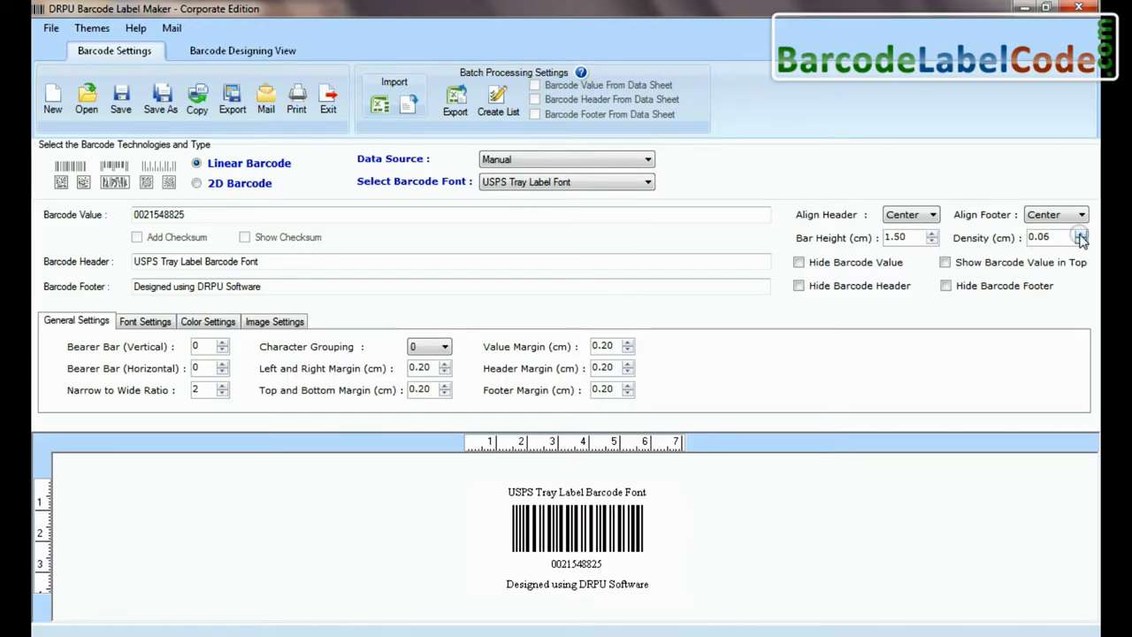
pyautogui.click(1079, 234)
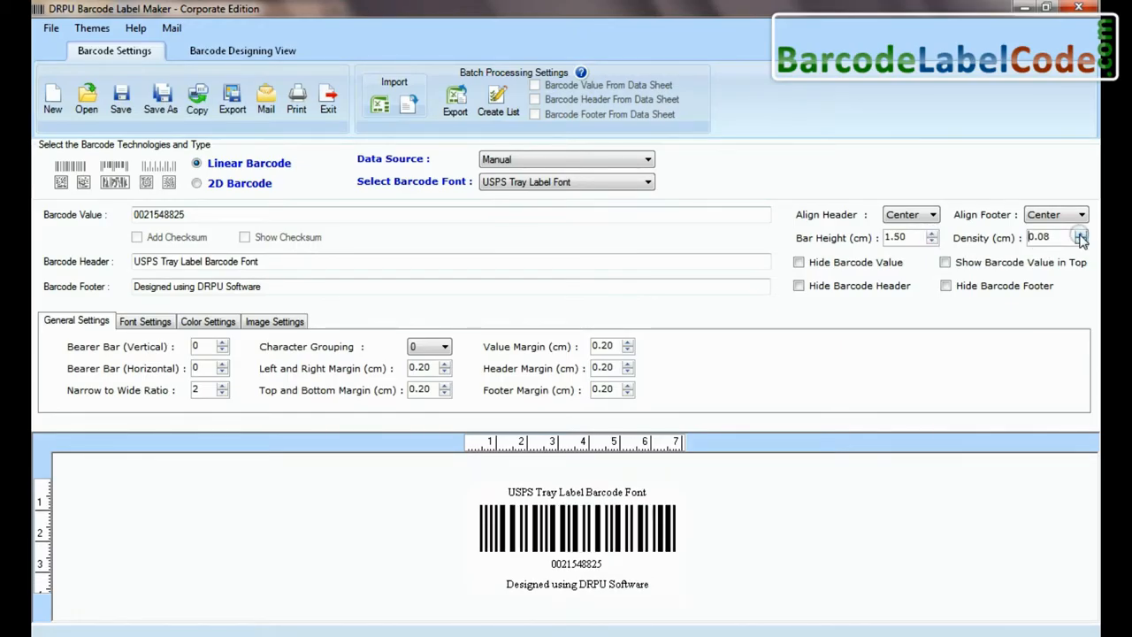
pyautogui.click(146, 321)
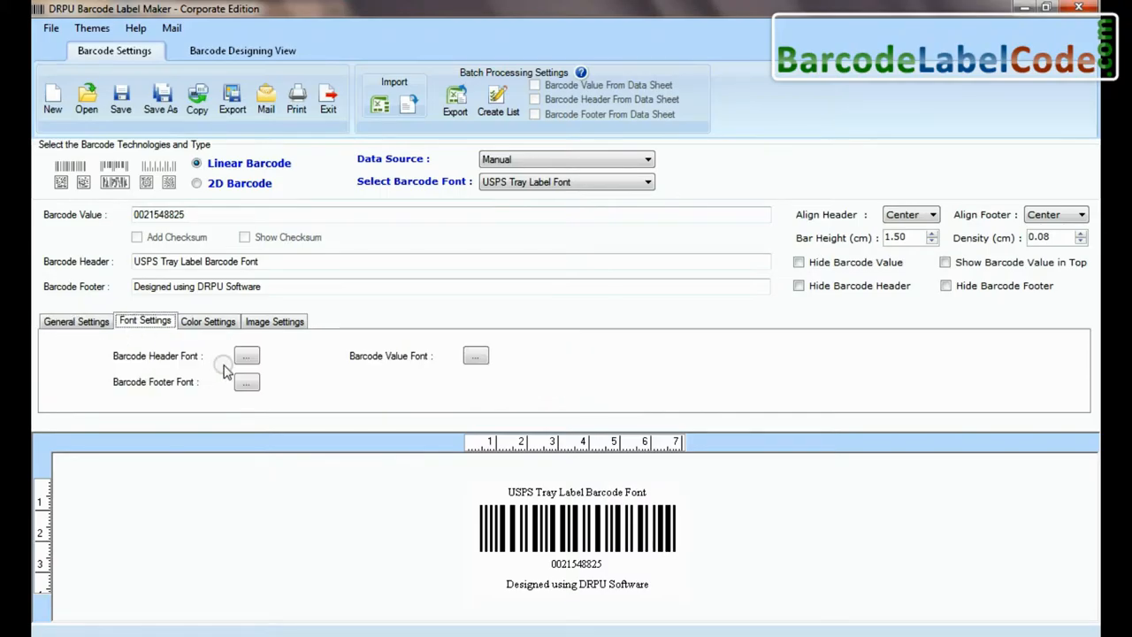
# - Enlarge the header and footer fonts and bold the value, leaving orientation at 0
pyautogui.click(246, 354)
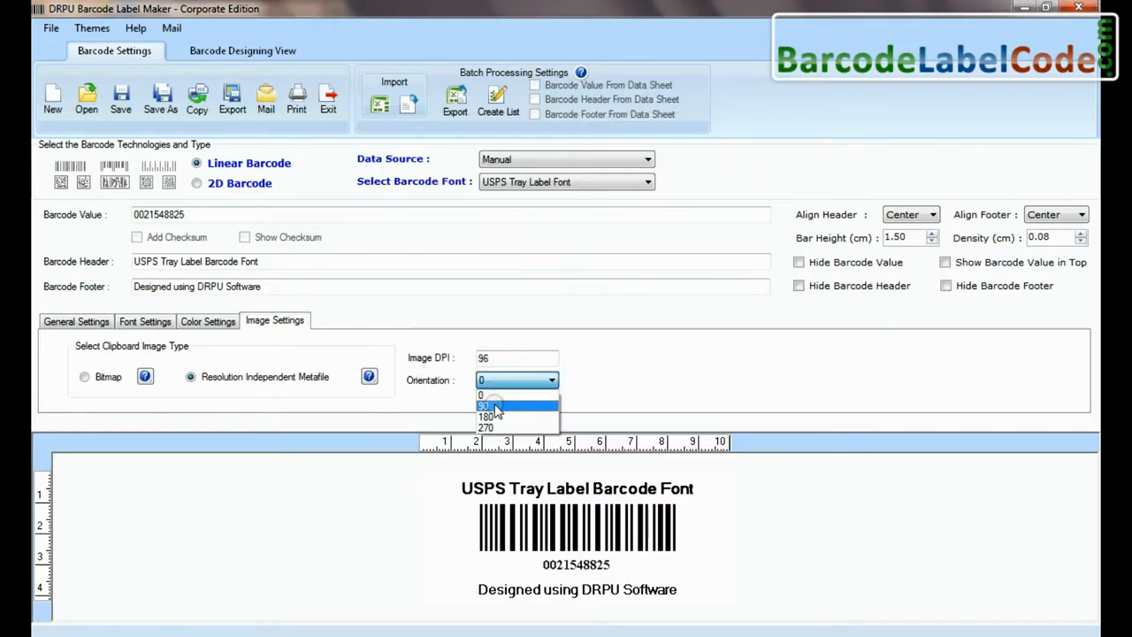
pyautogui.click(491, 394)
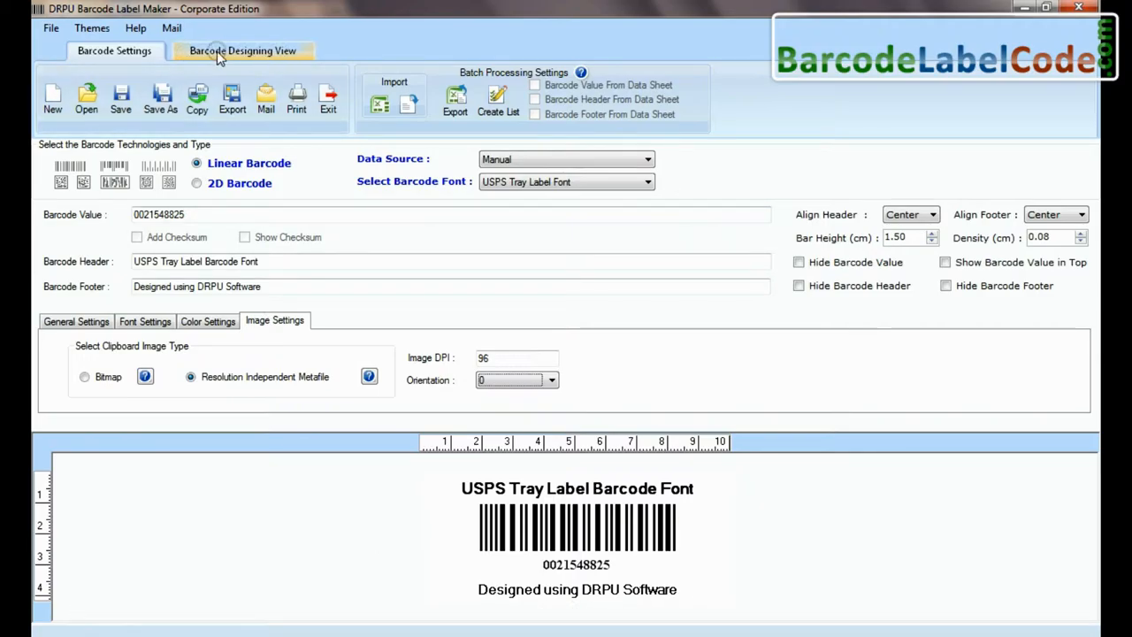
pyautogui.click(243, 51)
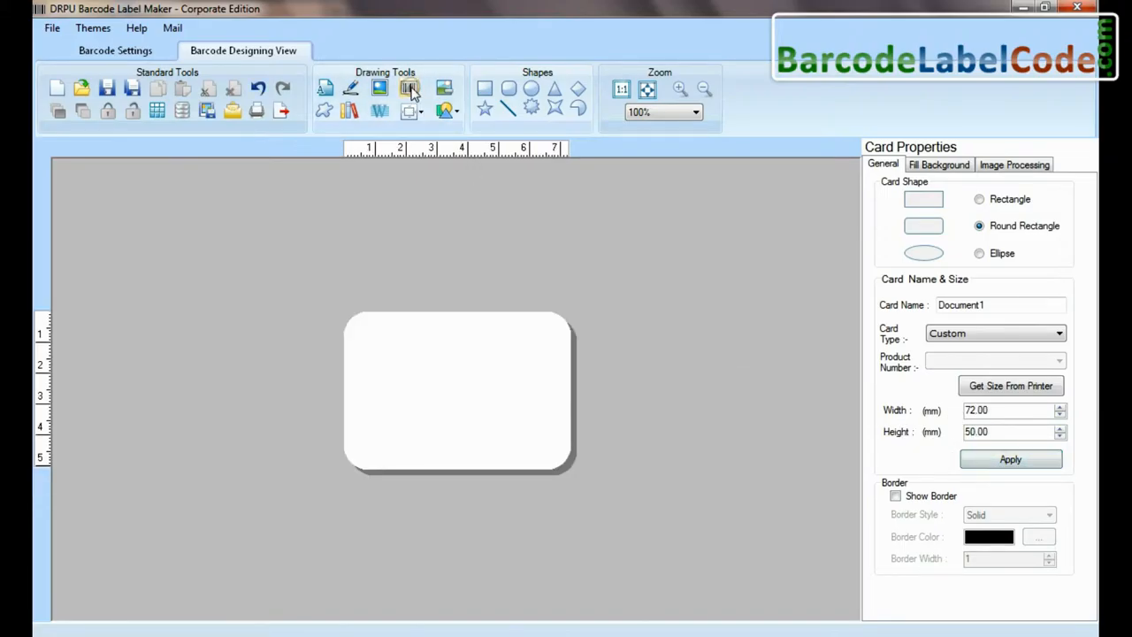
pyautogui.click(409, 87)
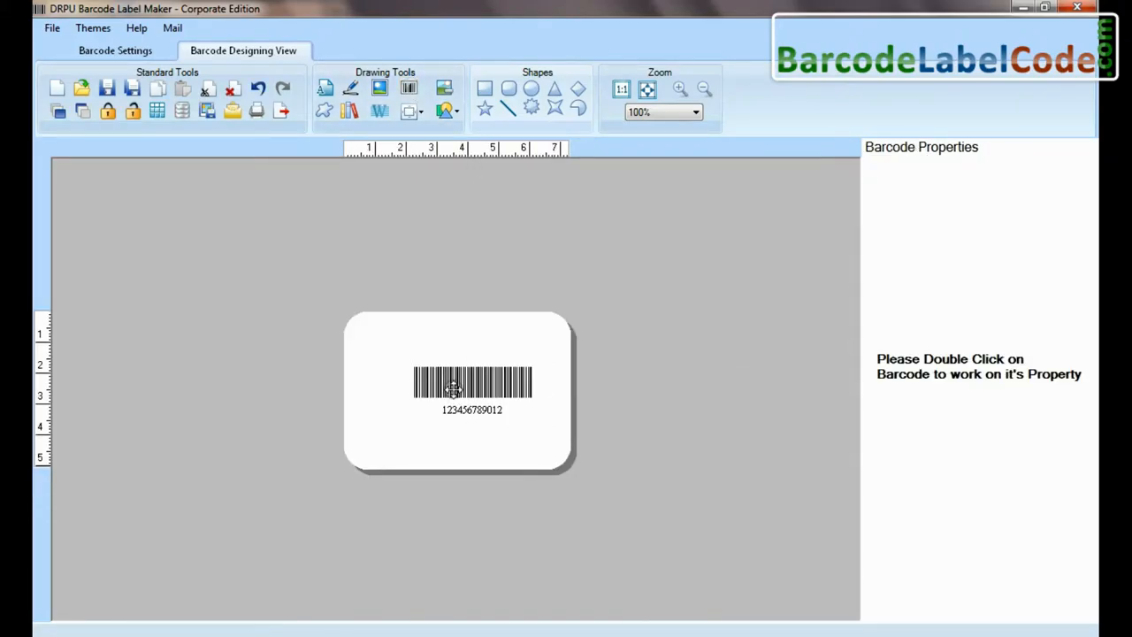
# - Give the card barcode the footer 'Designed using DRPU Software' and 0.06 density
pyautogui.doubleClick(472, 382)
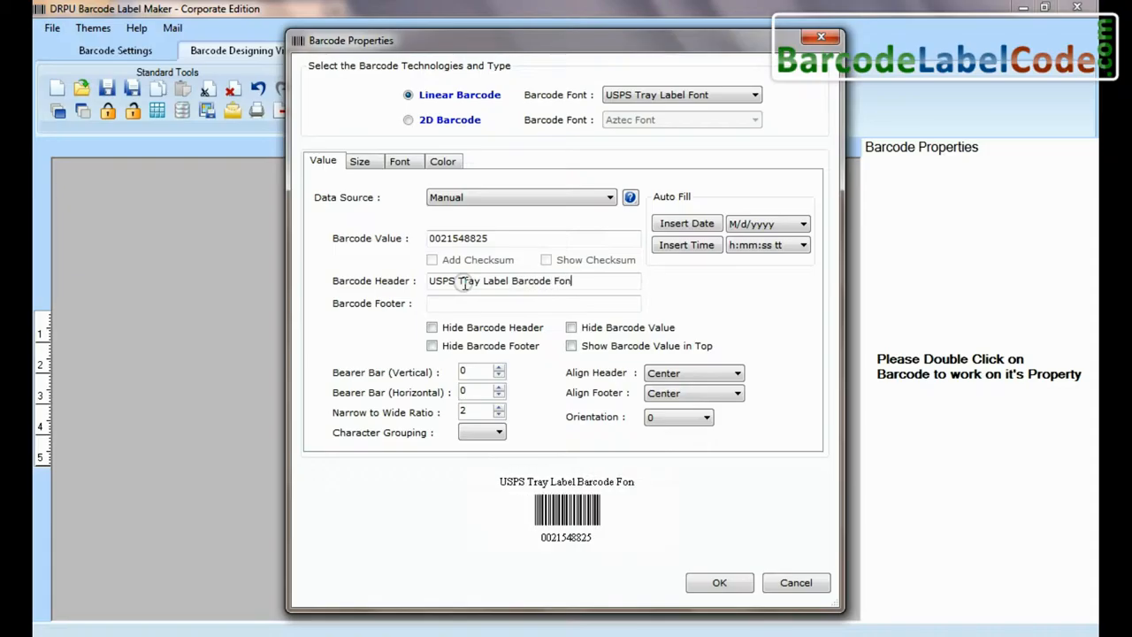
pyautogui.write('Designed using DRPU Software')
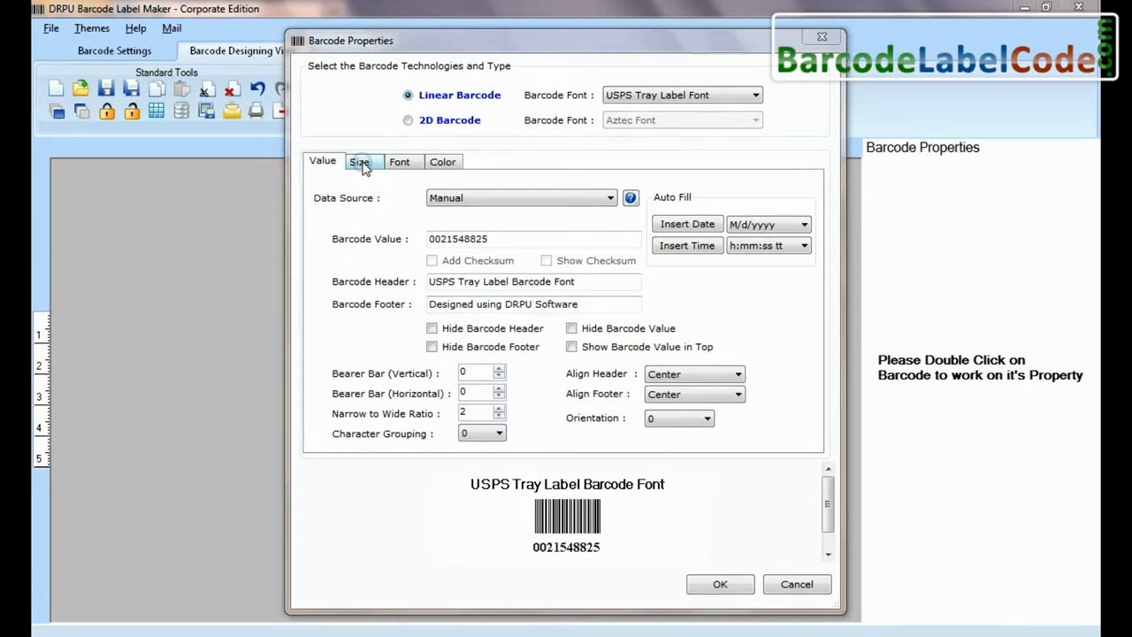
pyautogui.click(359, 161)
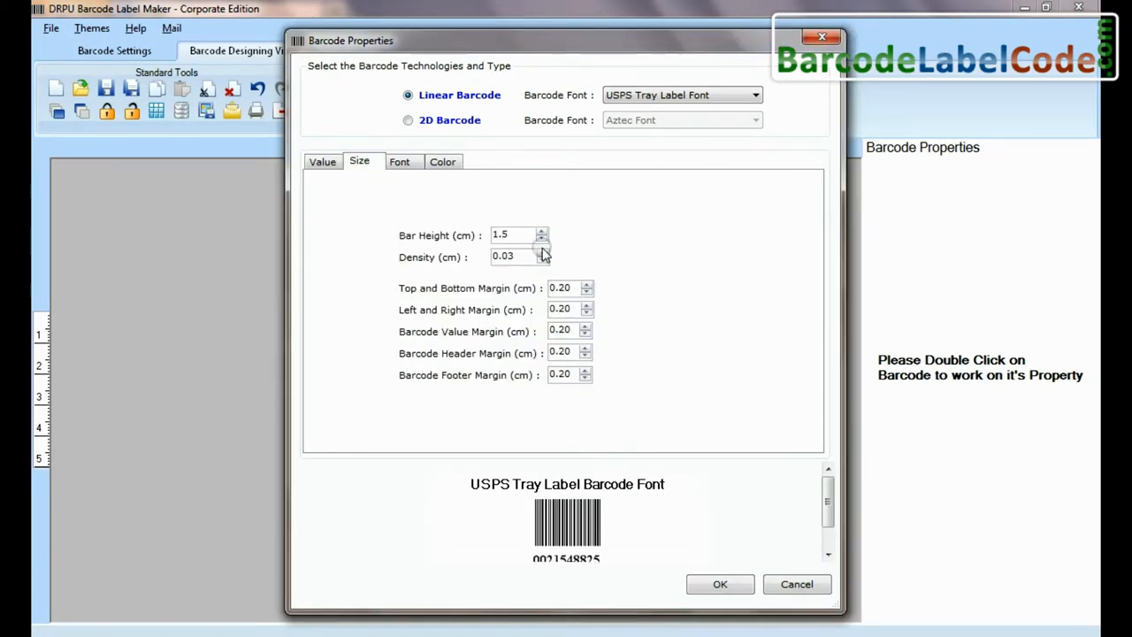
pyautogui.click(542, 253)
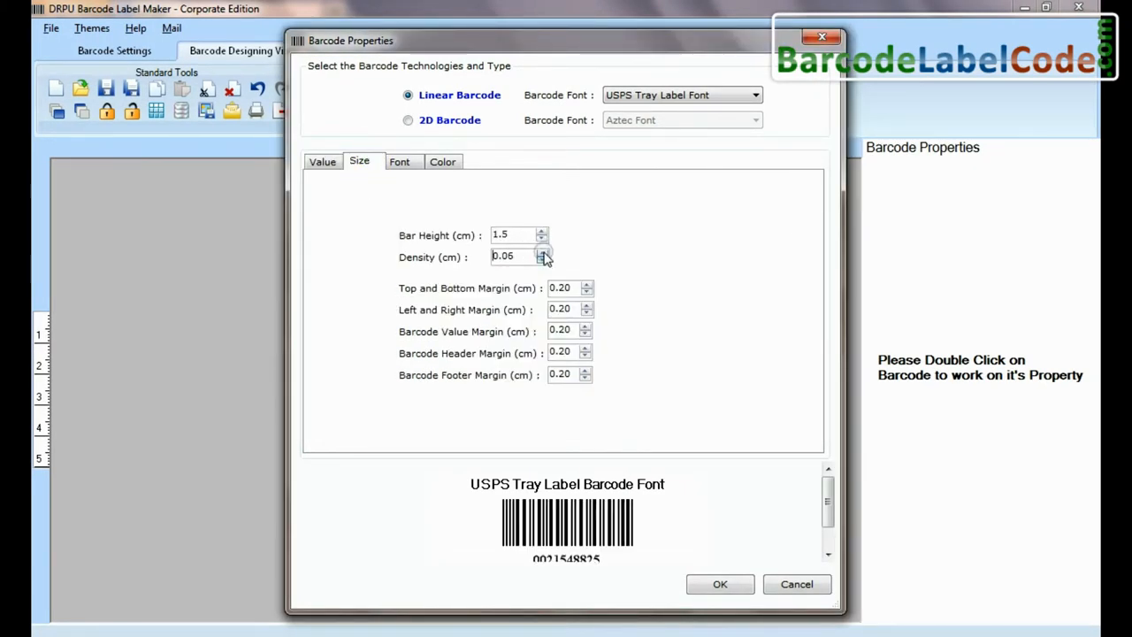
pyautogui.click(720, 584)
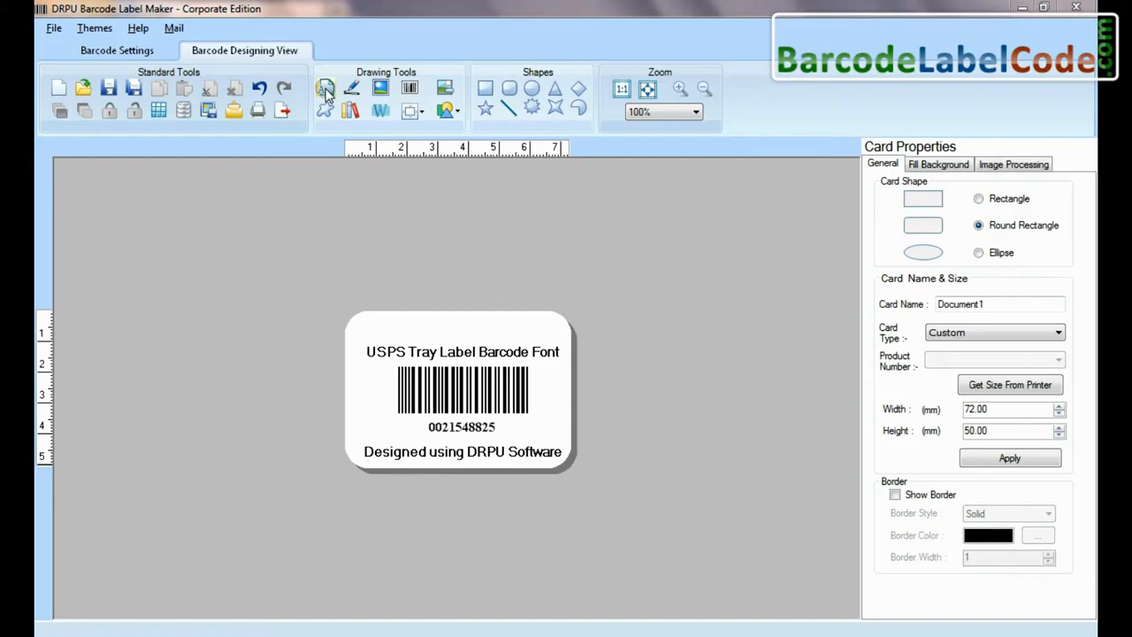
# - Add a bold 'Sample of:' caption above the barcode; try picture cropping, then cancel
pyautogui.click(327, 87)
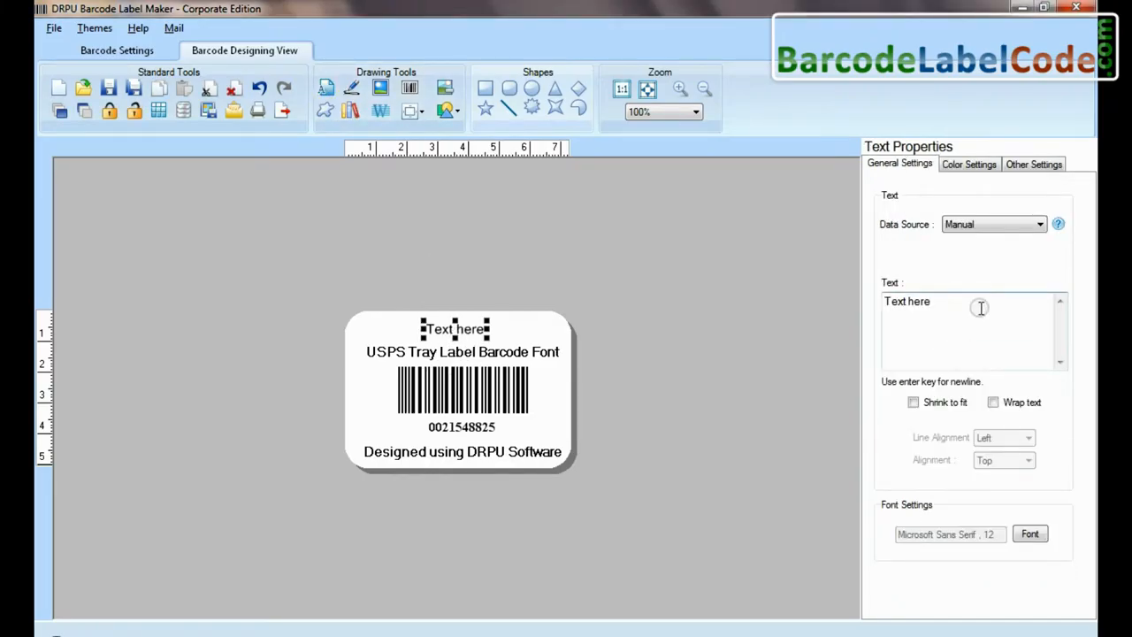
pyautogui.write('Sample of:')
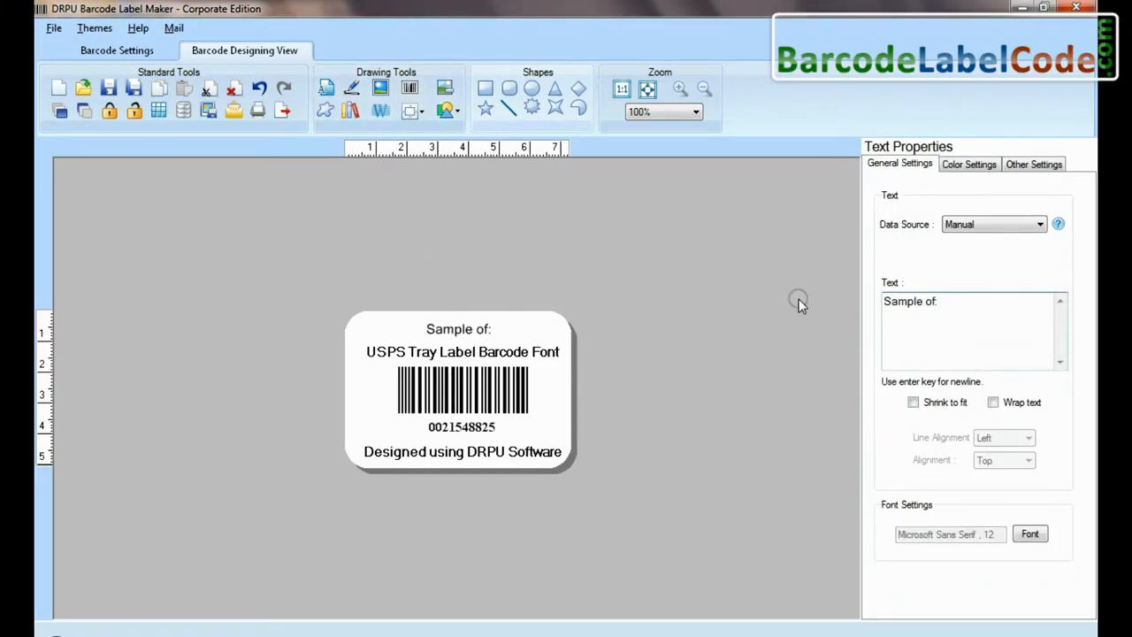
pyautogui.click(1030, 533)
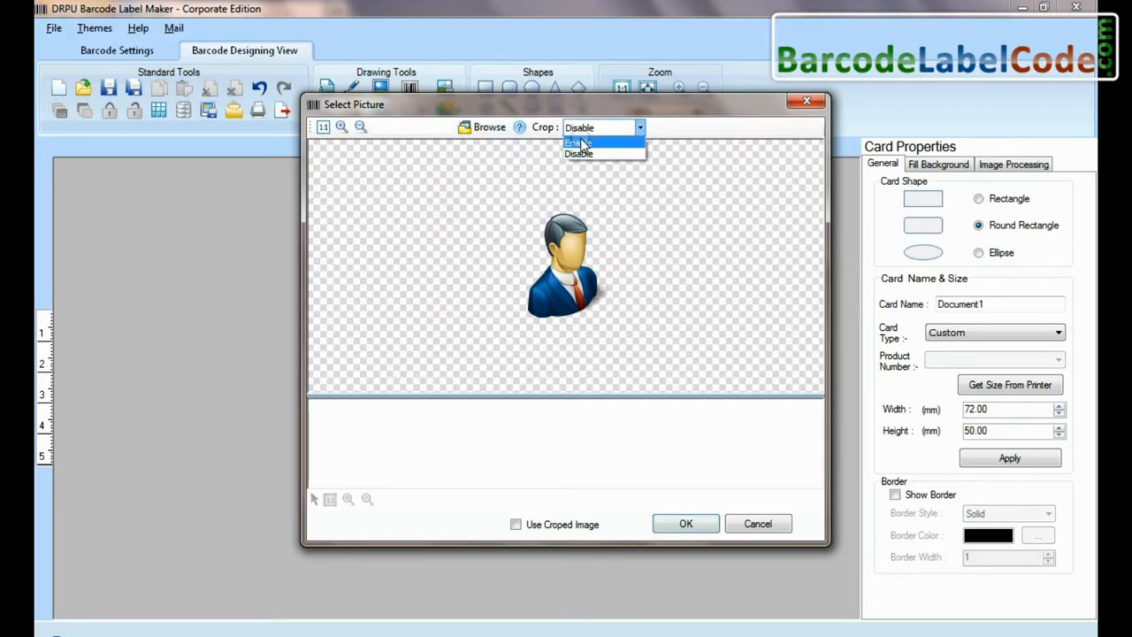
pyautogui.click(579, 141)
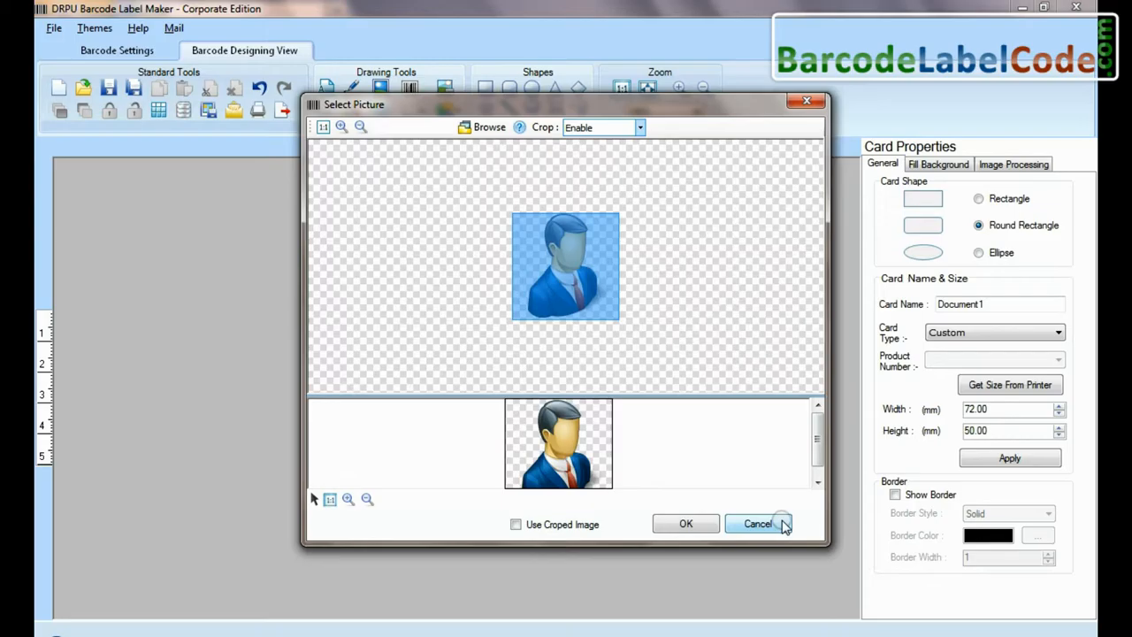
pyautogui.click(758, 524)
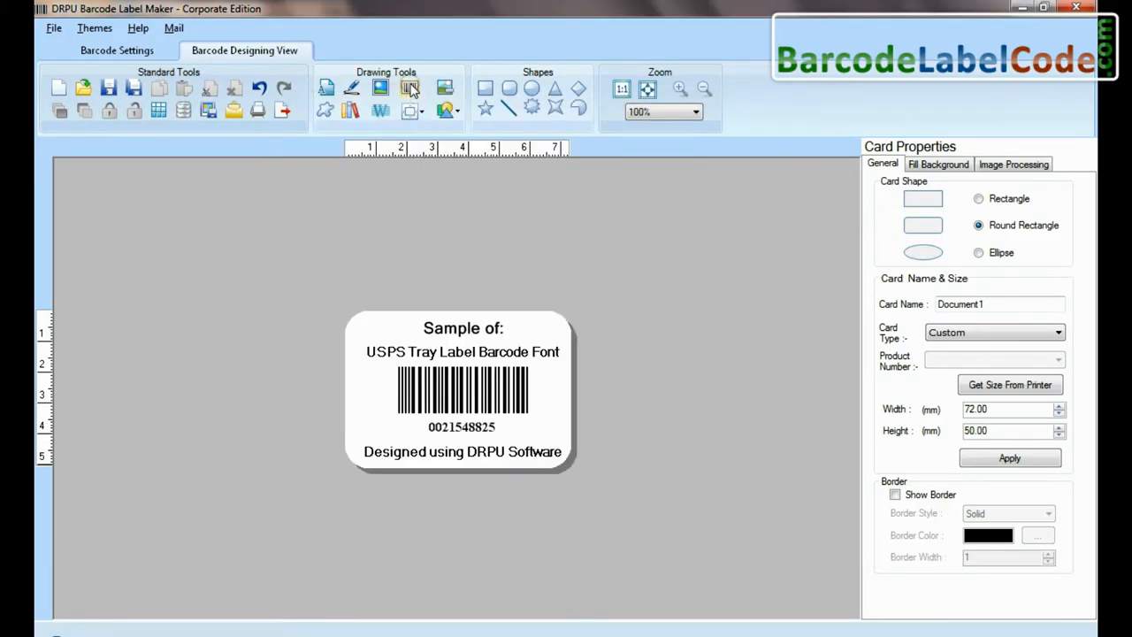
# - Place a second barcode at the card's top-left and convert it to a 2D Aztec code
pyautogui.click(409, 87)
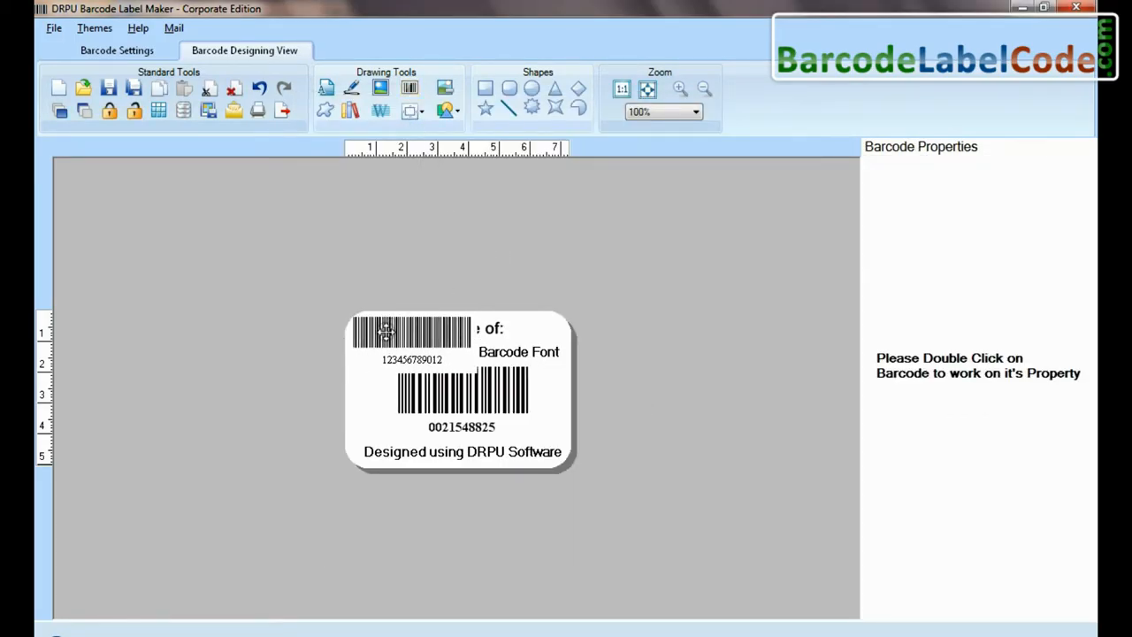
pyautogui.doubleClick(411, 332)
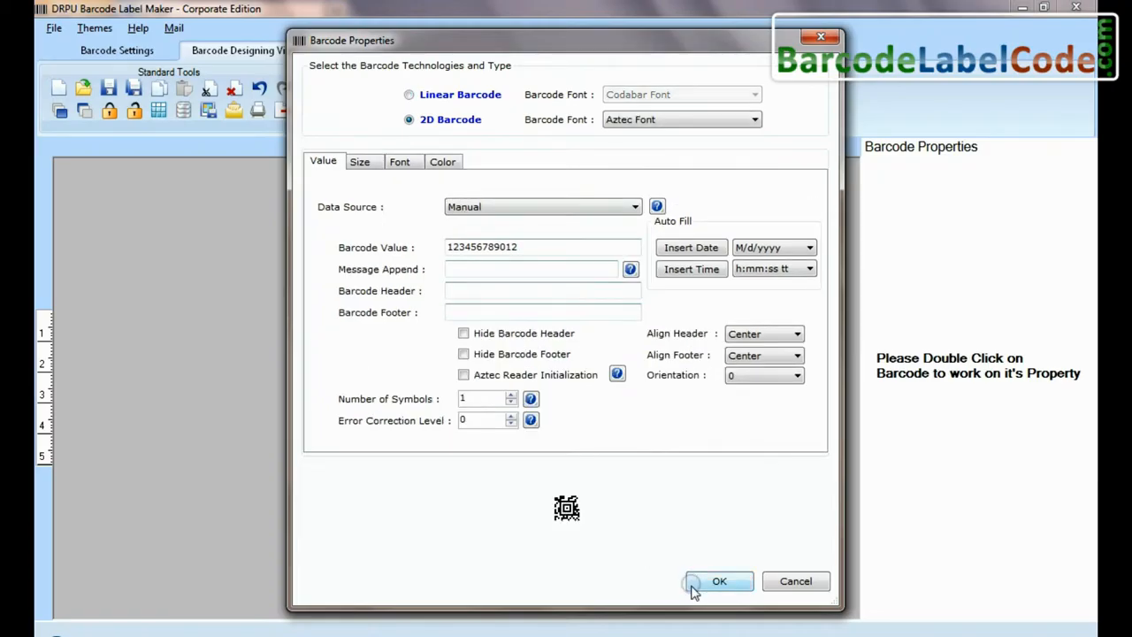
pyautogui.click(719, 581)
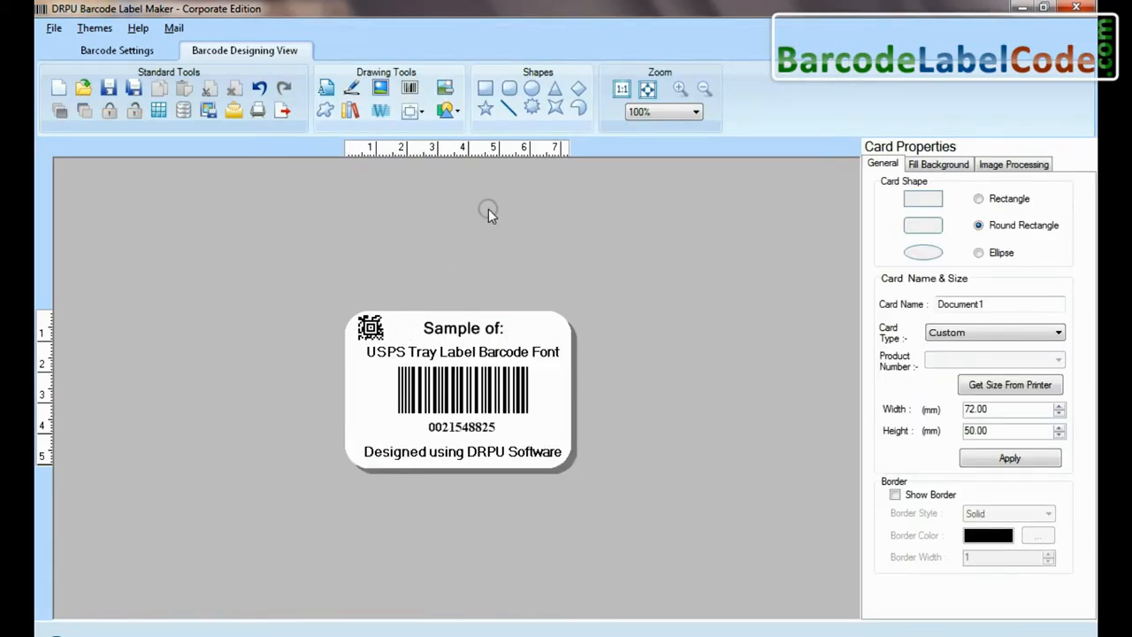
pyautogui.moveTo(325, 110)
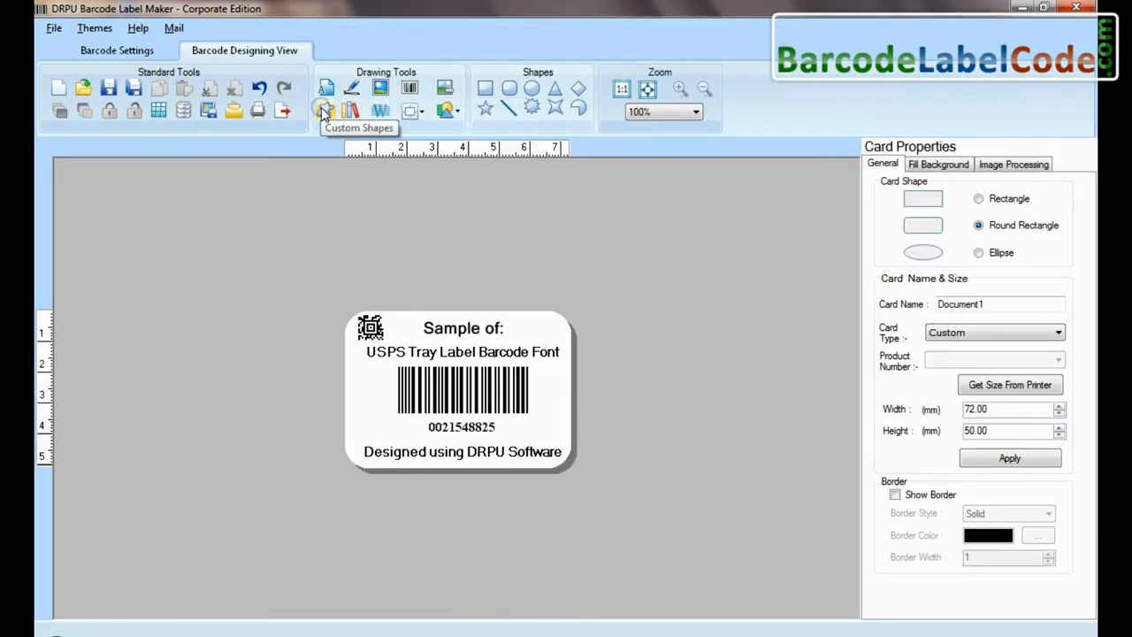
# - Browse the Accountant custom shapes category and dismiss the image library without choosing
pyautogui.click(325, 109)
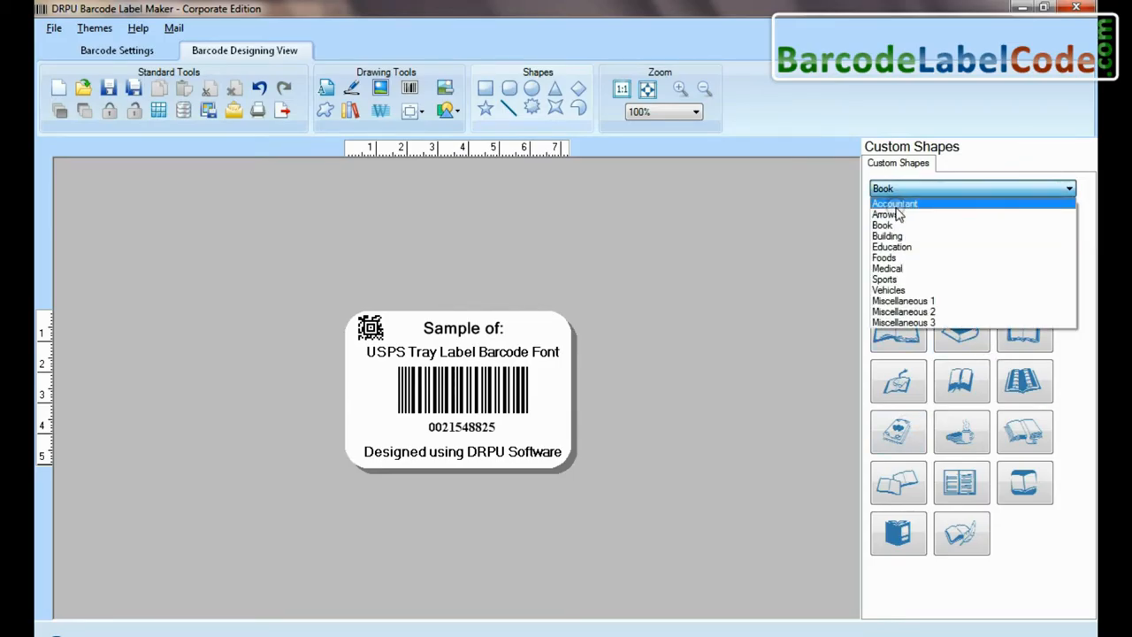
pyautogui.click(894, 202)
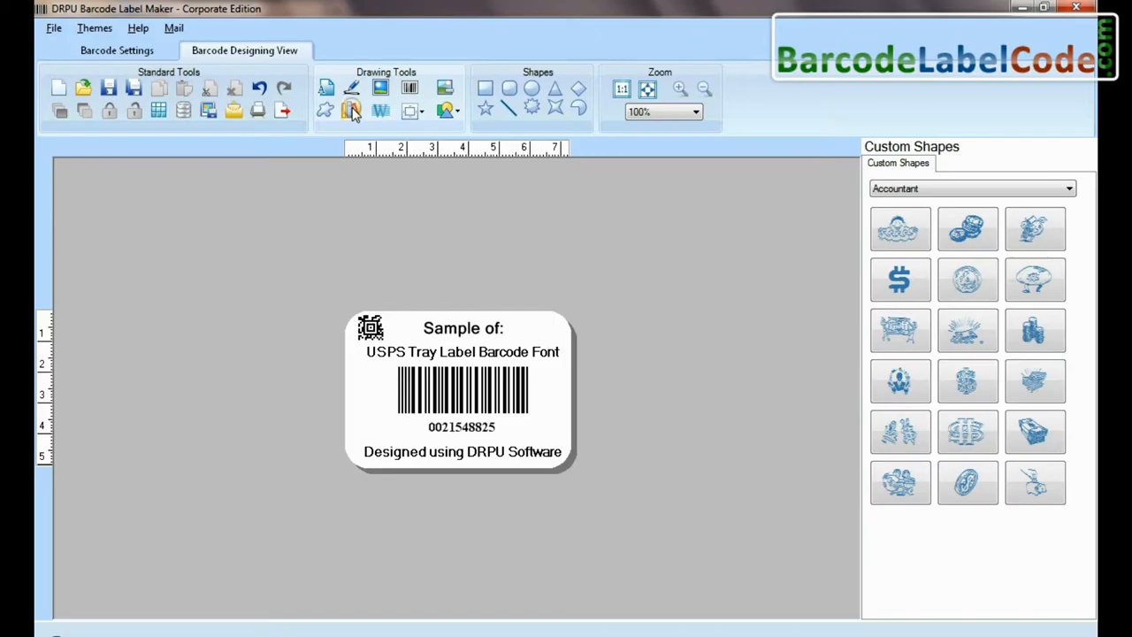
pyautogui.click(352, 110)
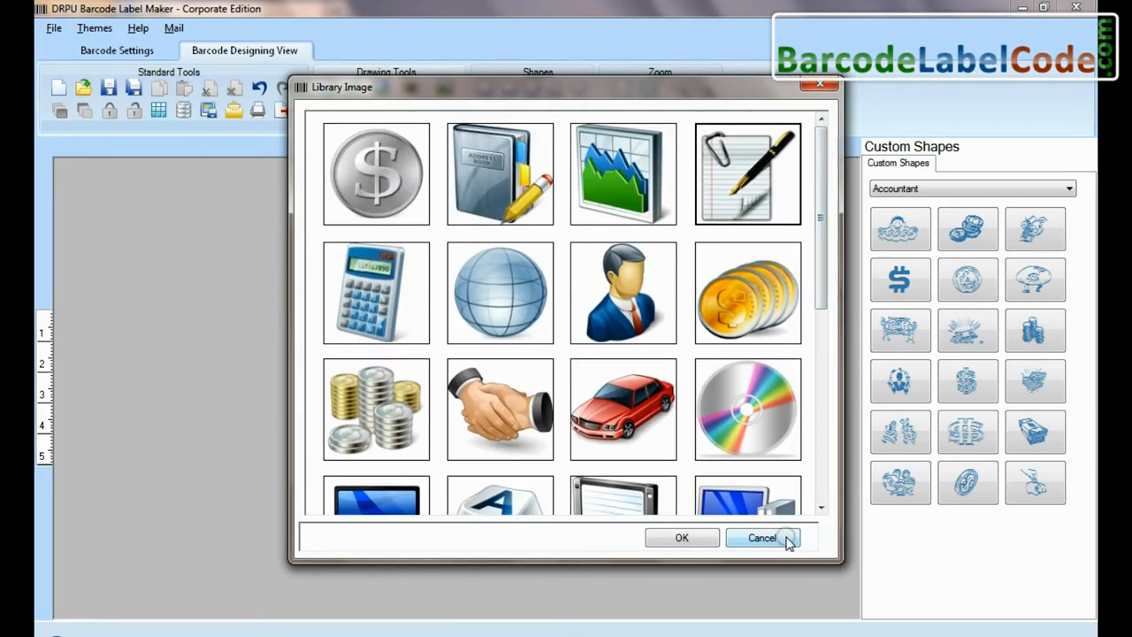
pyautogui.click(762, 538)
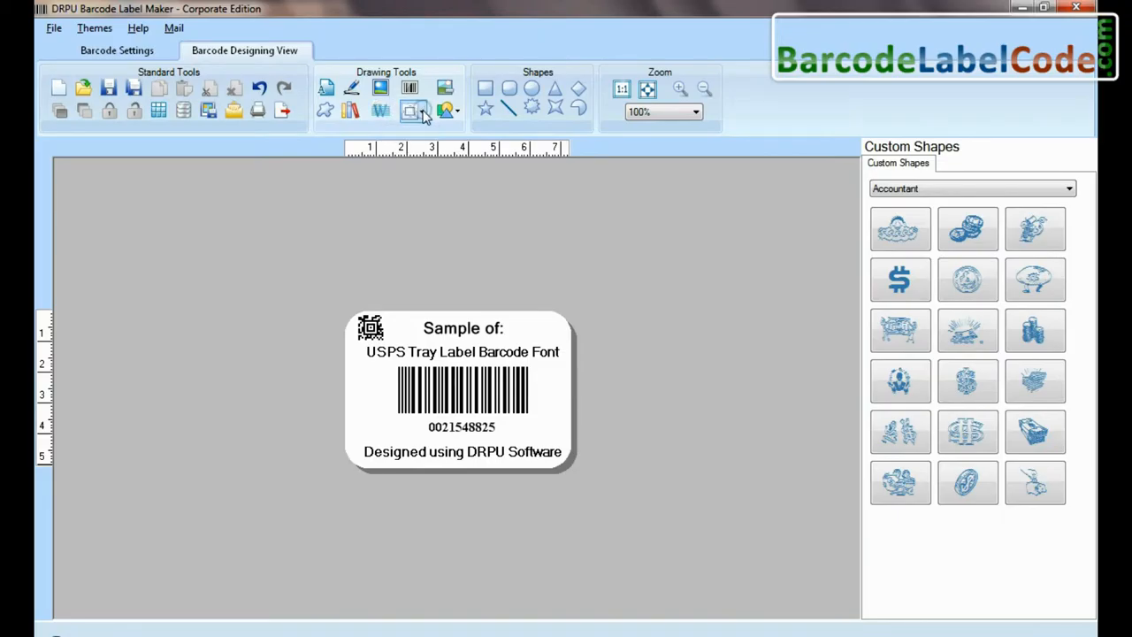
# - Draw an ellipse on the label, leaving only the caption and USPS barcode
pyautogui.click(447, 110)
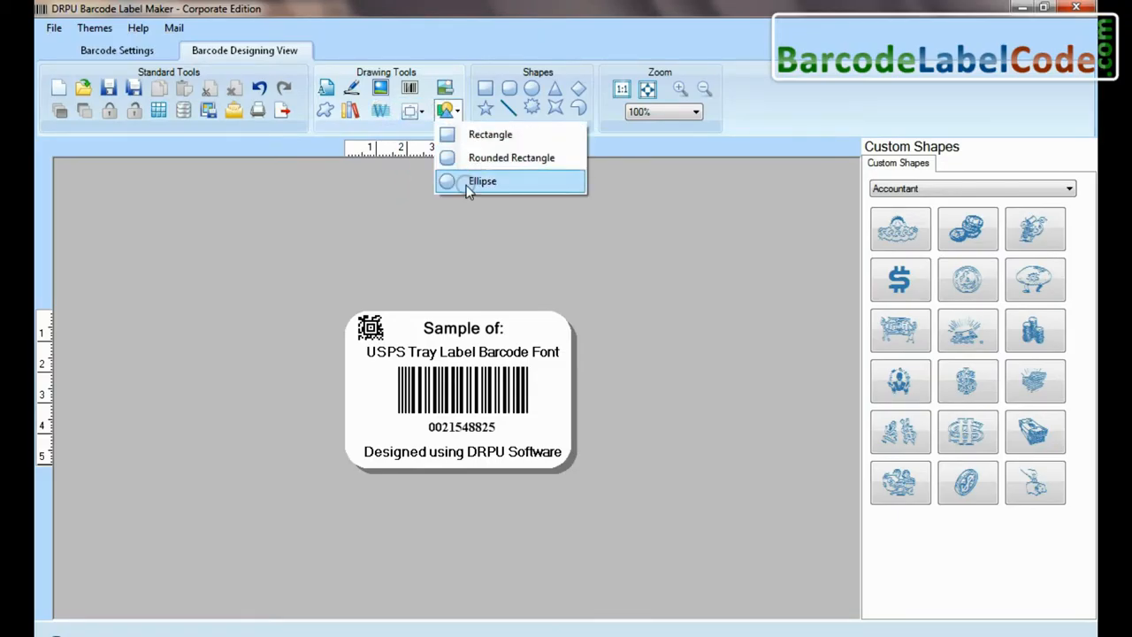
pyautogui.click(482, 180)
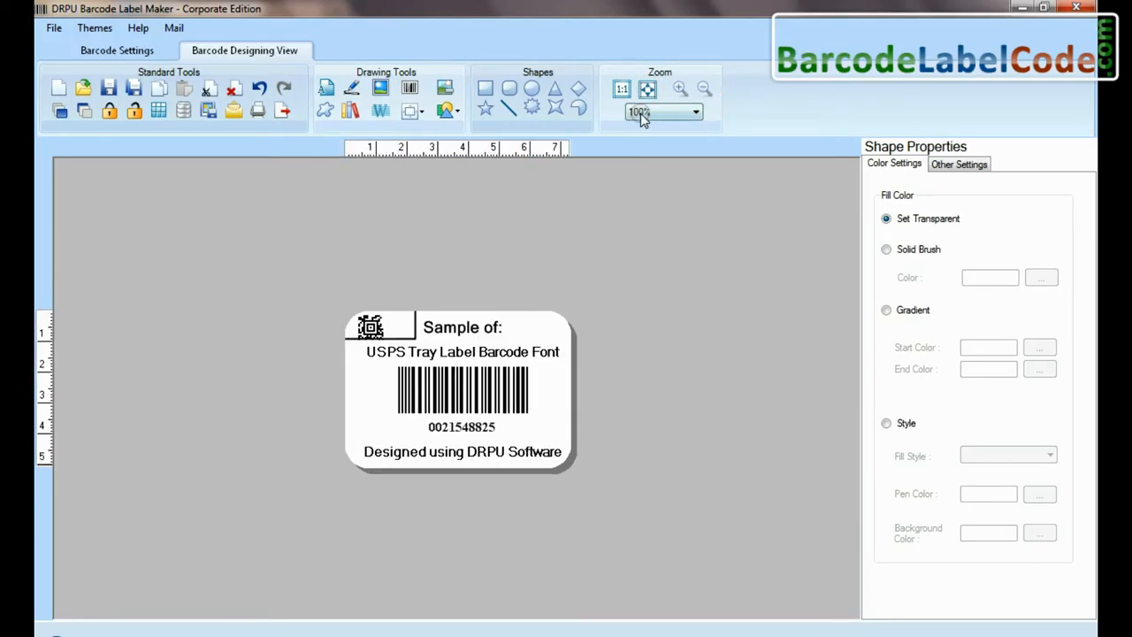
pyautogui.click(183, 110)
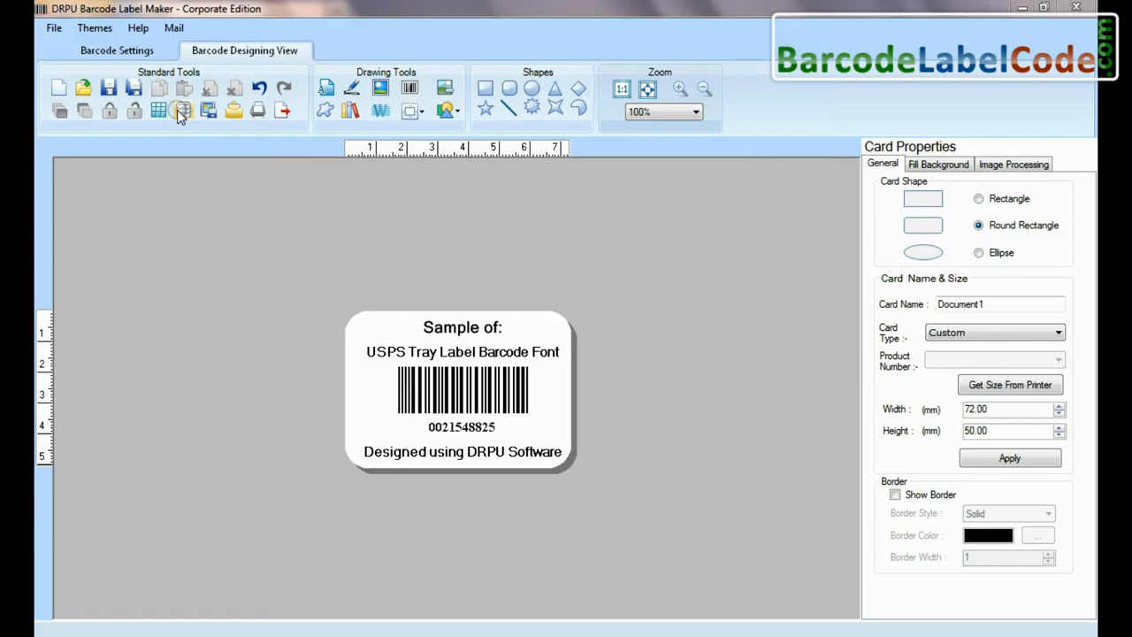
# - Create and save batch series 'List' with values AAbc1FF through AAbc12FF
pyautogui.click(183, 110)
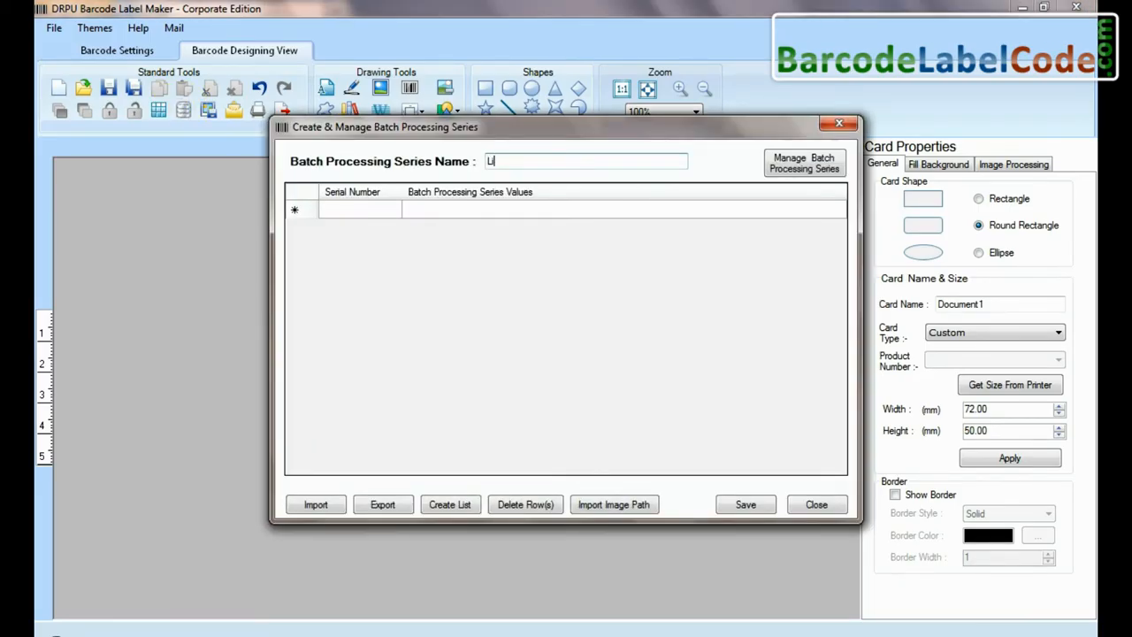
pyautogui.click(449, 504)
pyautogui.write('12')
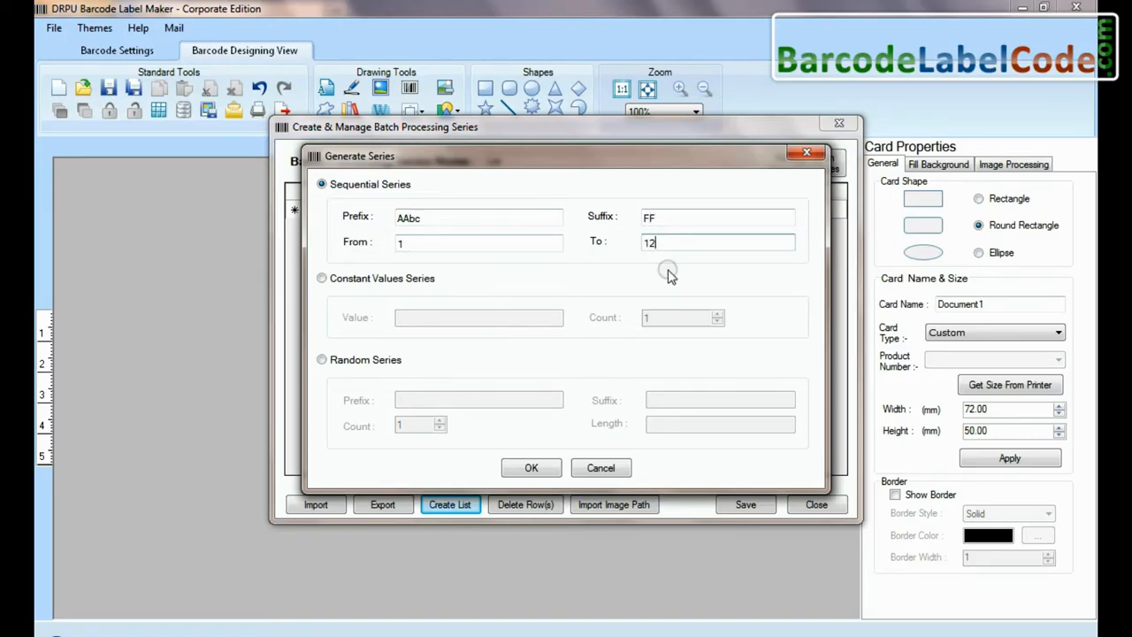
pyautogui.click(531, 467)
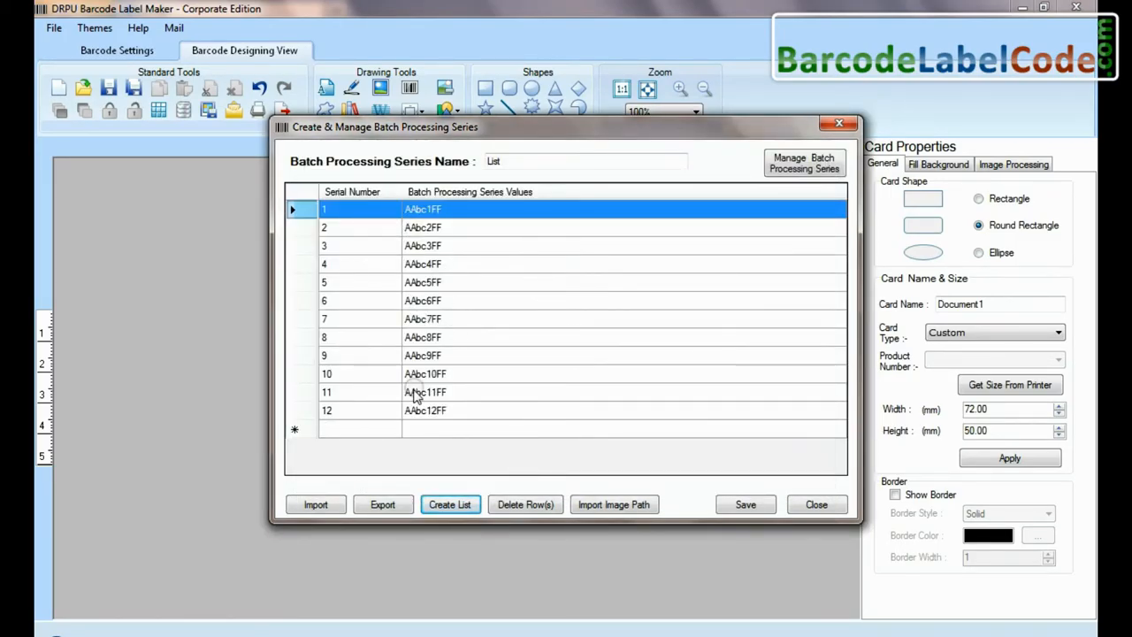
pyautogui.click(815, 504)
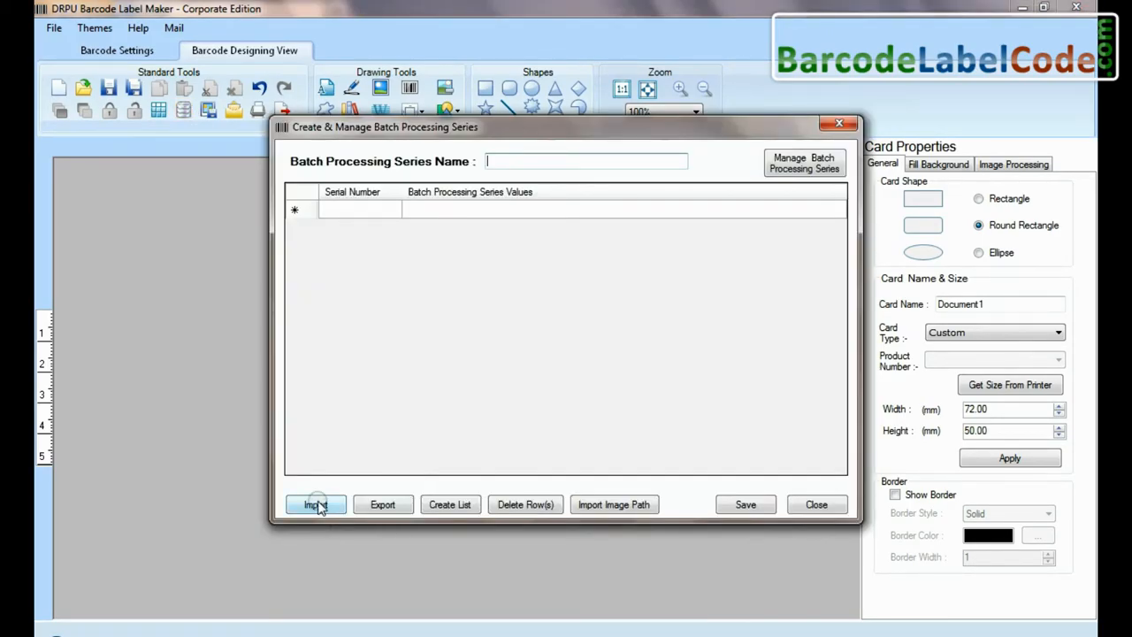
# - Import seven series values, Ab012 to 23454, from Sheet1 of the Excel worksheet
pyautogui.click(315, 504)
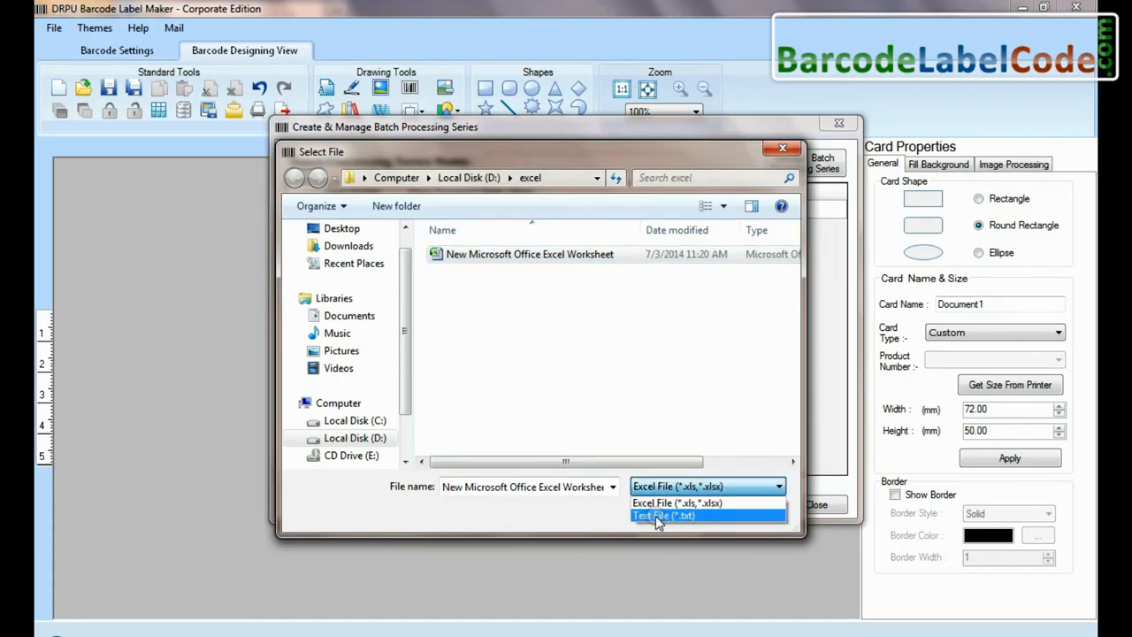
pyautogui.moveTo(689, 502)
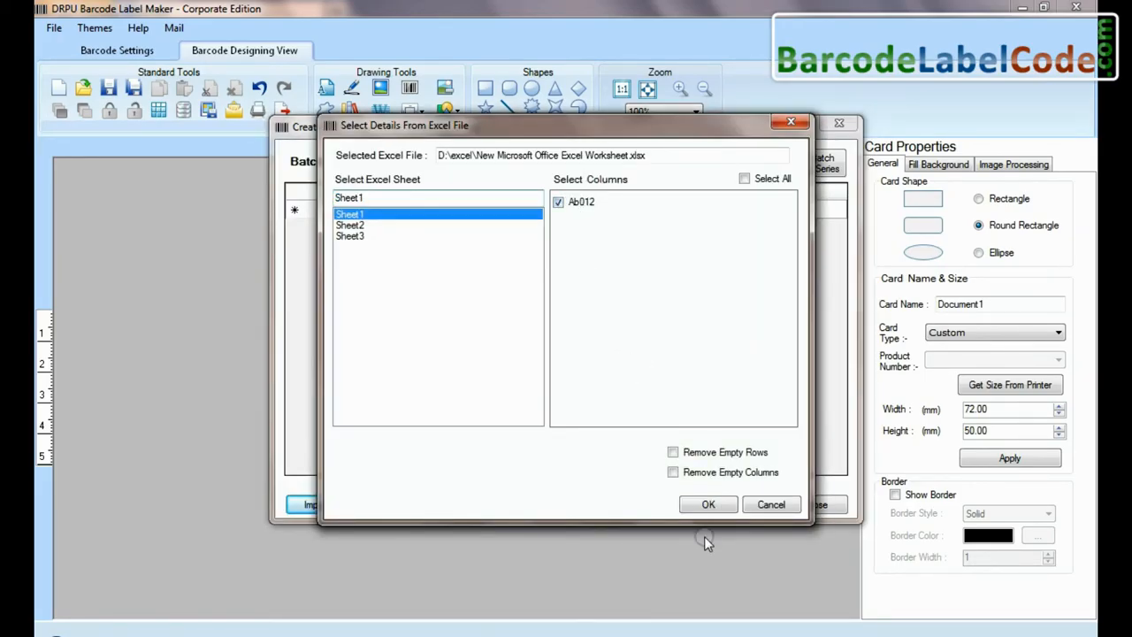
pyautogui.click(708, 504)
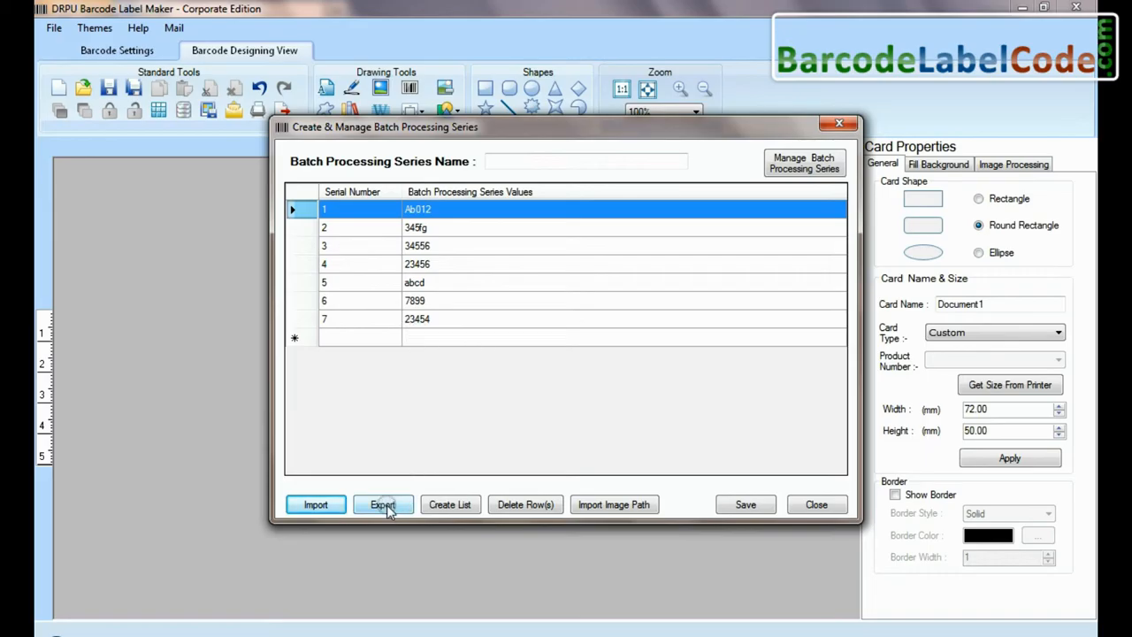
# - Export the imported series values as an Excel .xls file into the excel folder
pyautogui.click(382, 504)
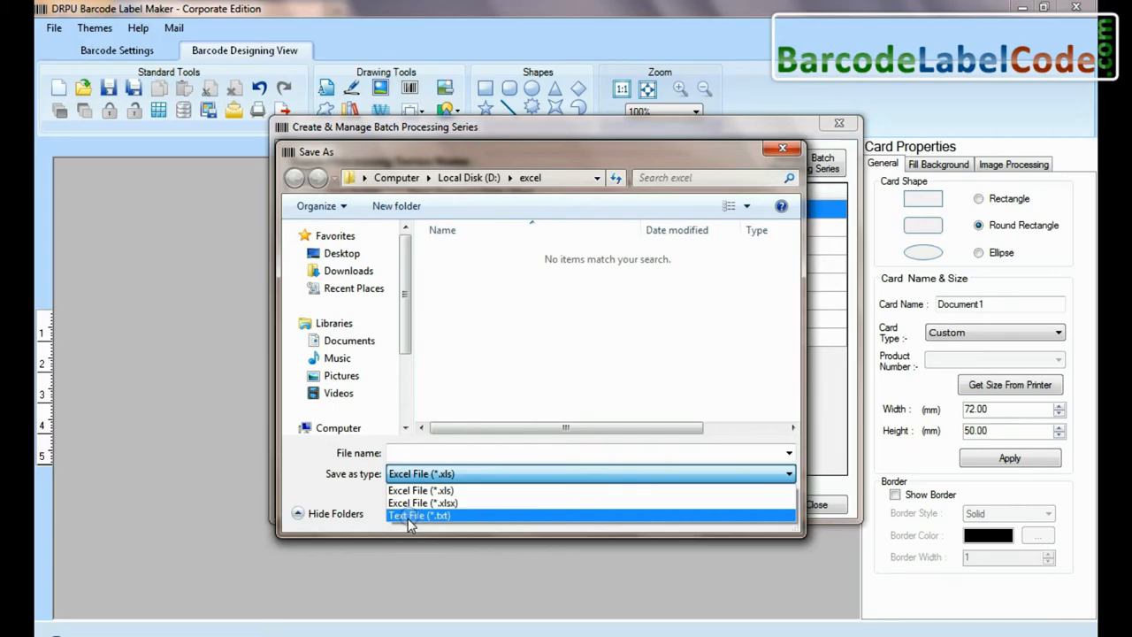
pyautogui.click(420, 473)
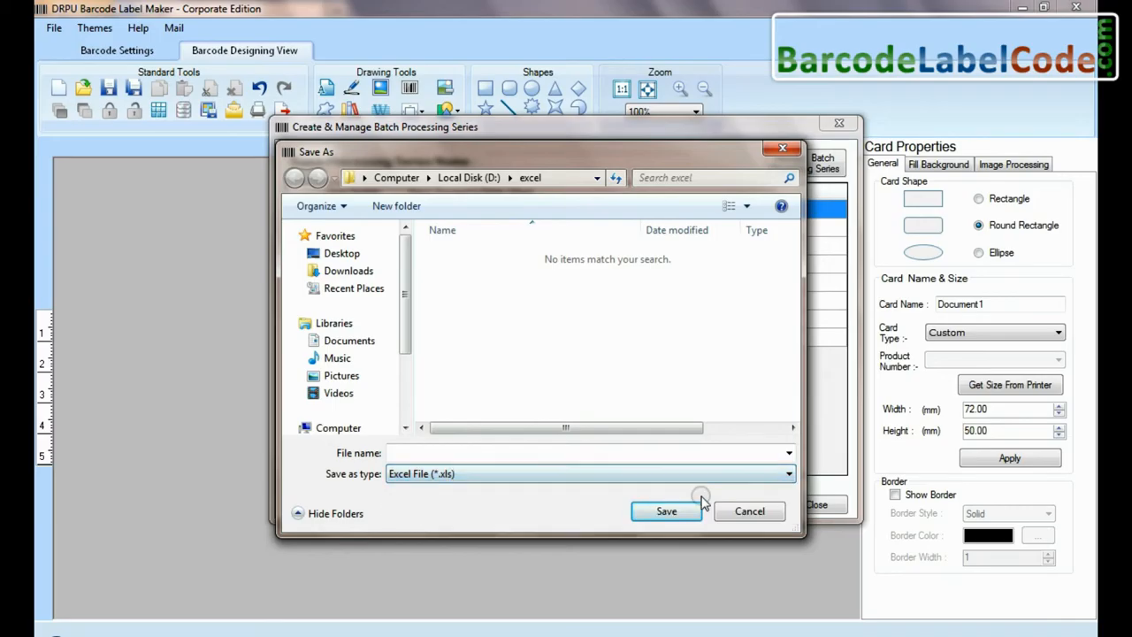
pyautogui.click(749, 511)
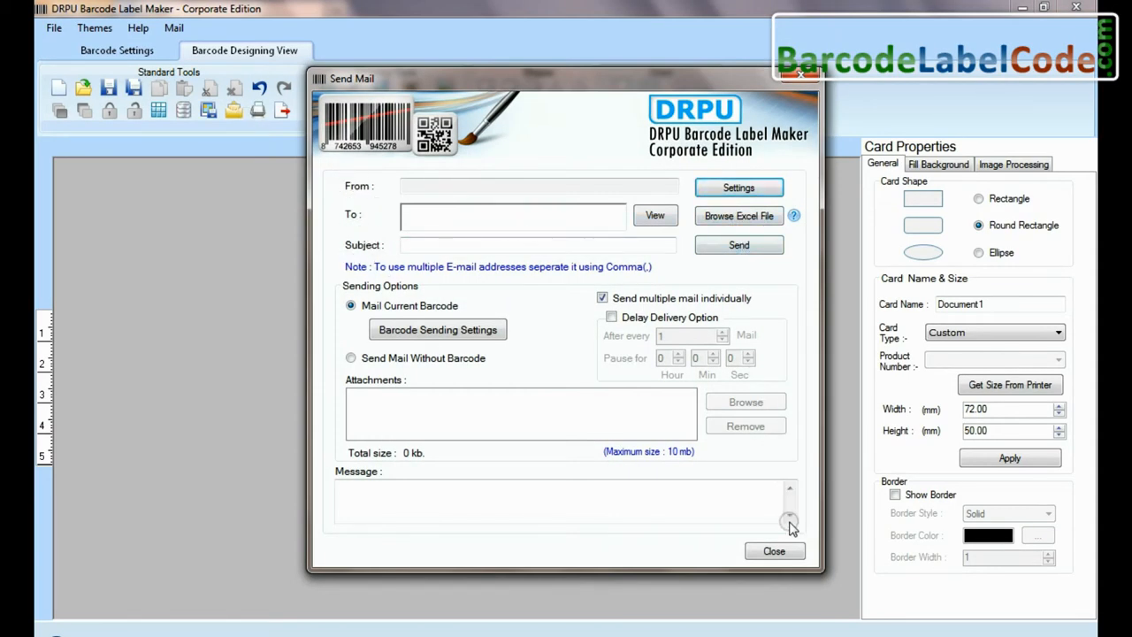
# - Close the Send Mail window without sending anything
pyautogui.click(772, 550)
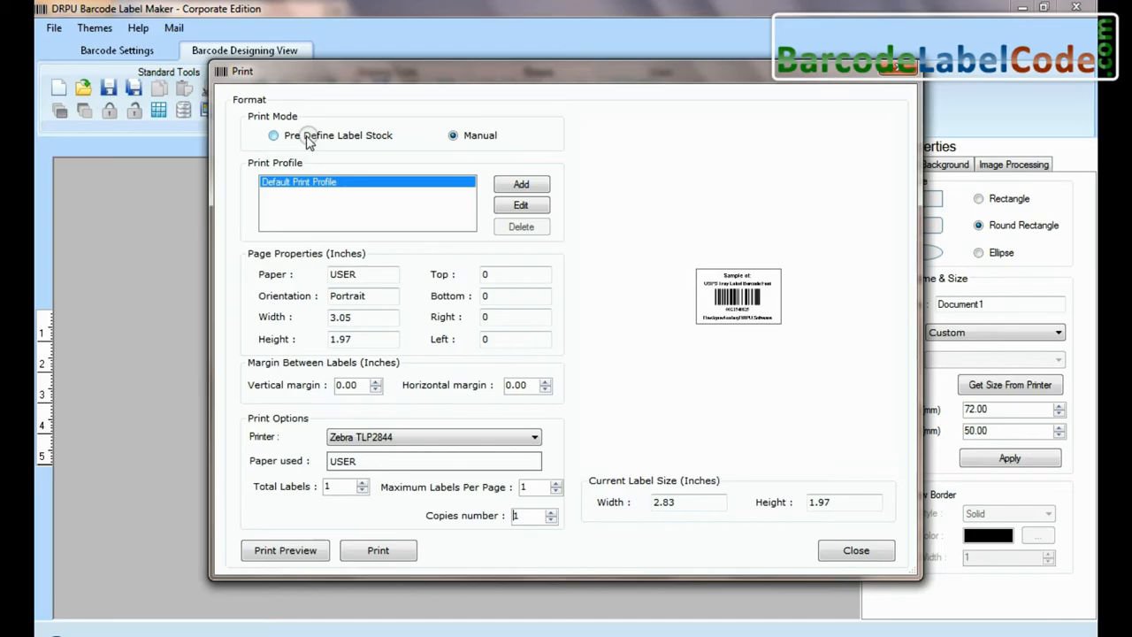
pyautogui.click(273, 136)
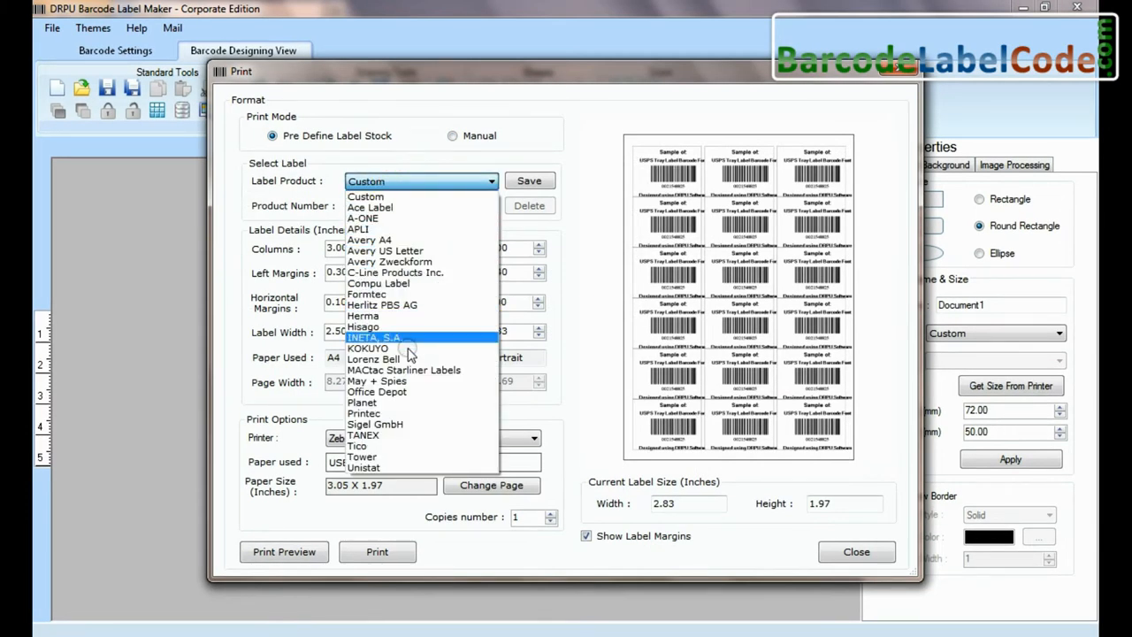
pyautogui.moveTo(385, 250)
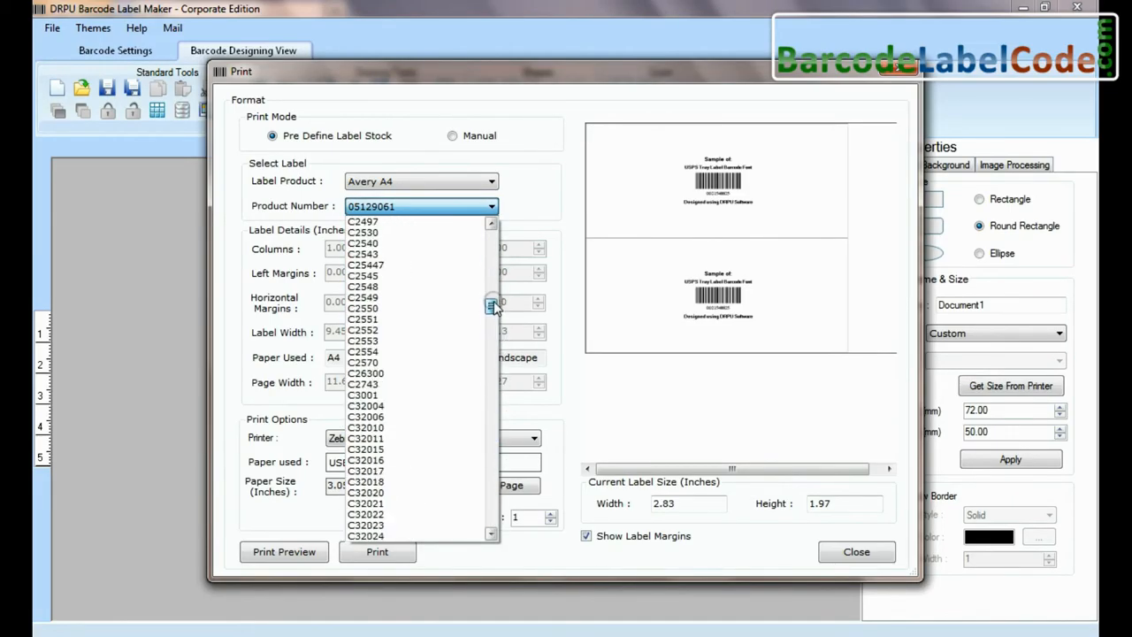
pyautogui.click(420, 182)
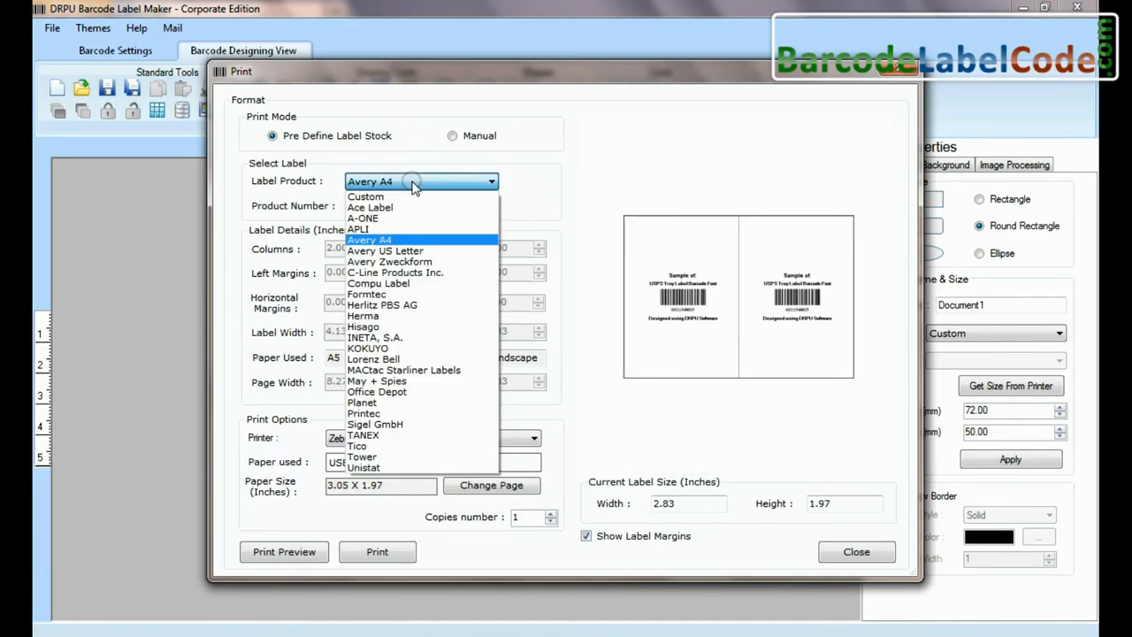
pyautogui.click(365, 293)
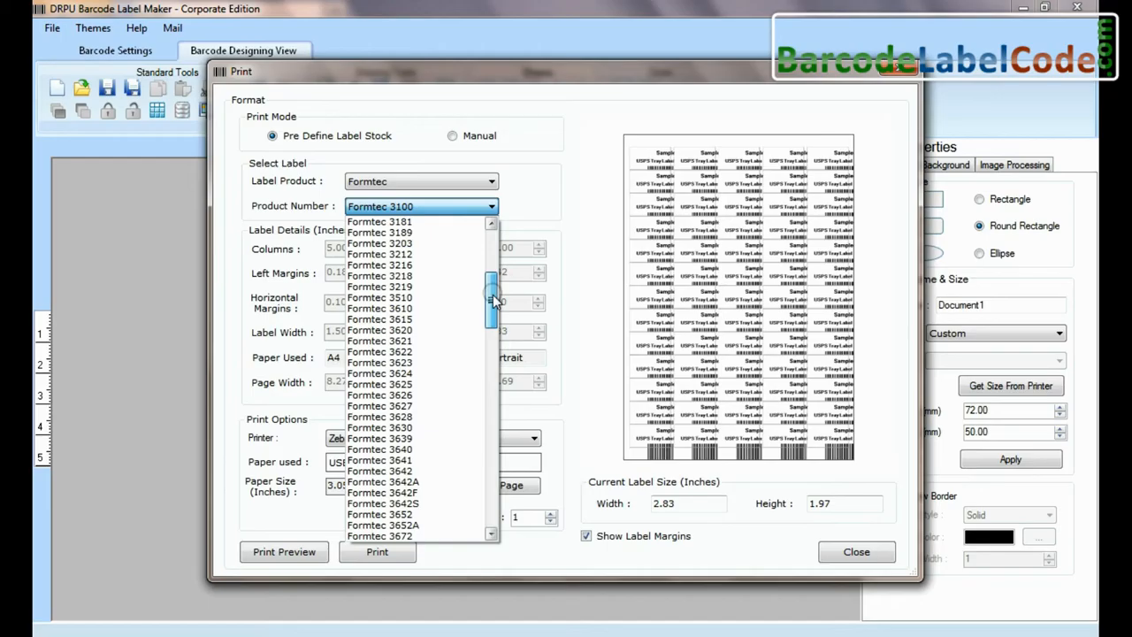
pyautogui.scroll(-3)
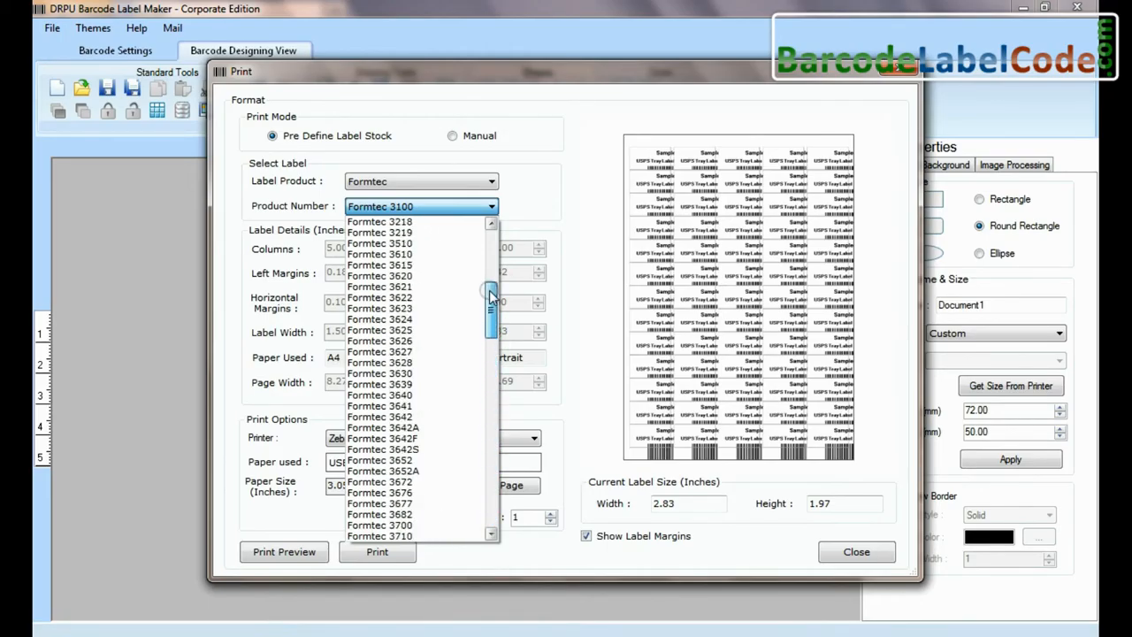
pyautogui.click(379, 221)
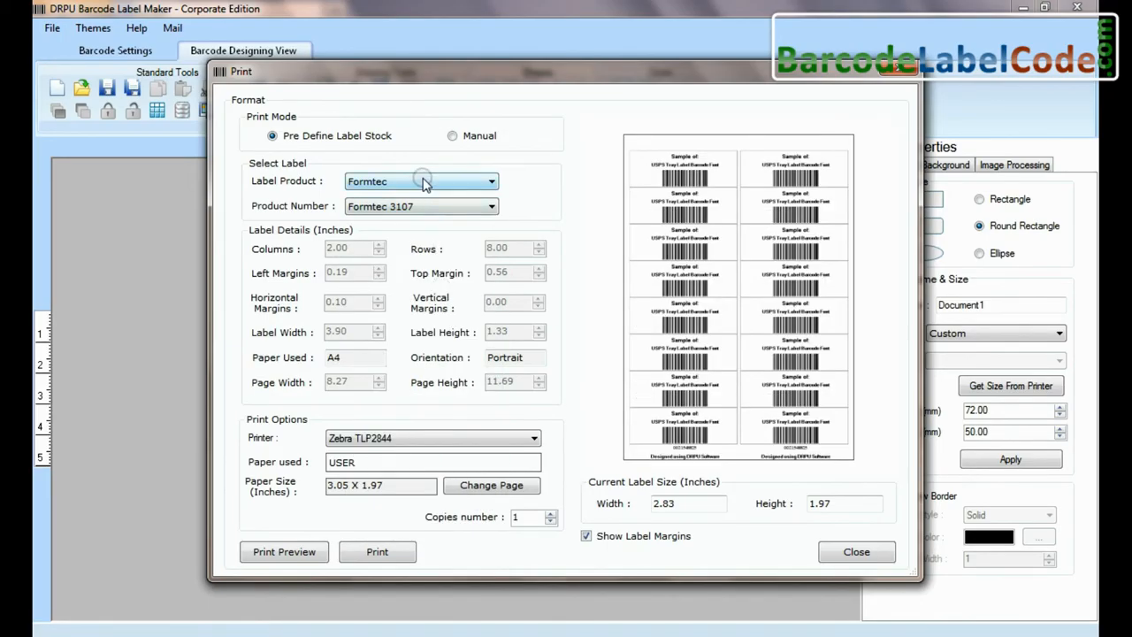
pyautogui.click(420, 181)
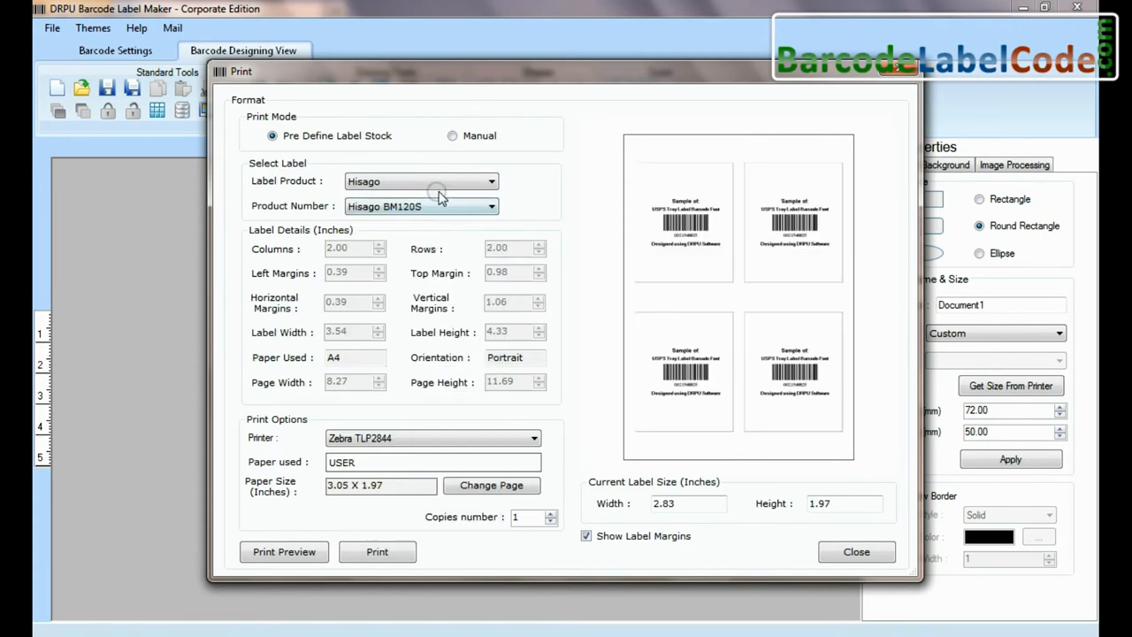
pyautogui.click(452, 135)
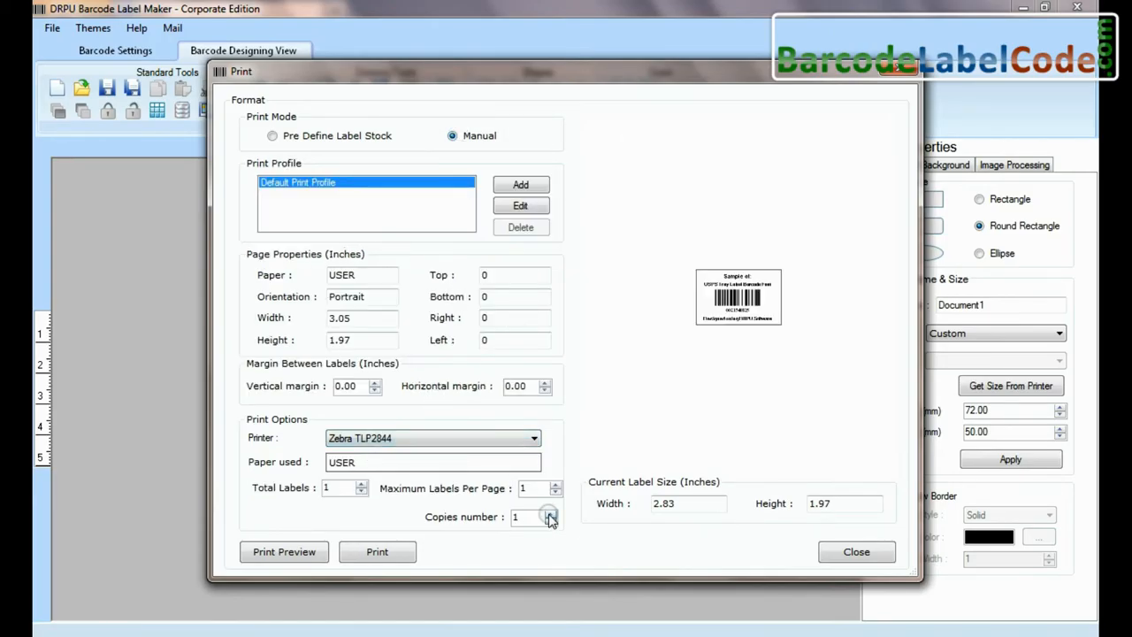
# - Print to the HP LaserJet CP 1025 on Letter paper with 0.10-inch horizontal margin
pyautogui.click(548, 513)
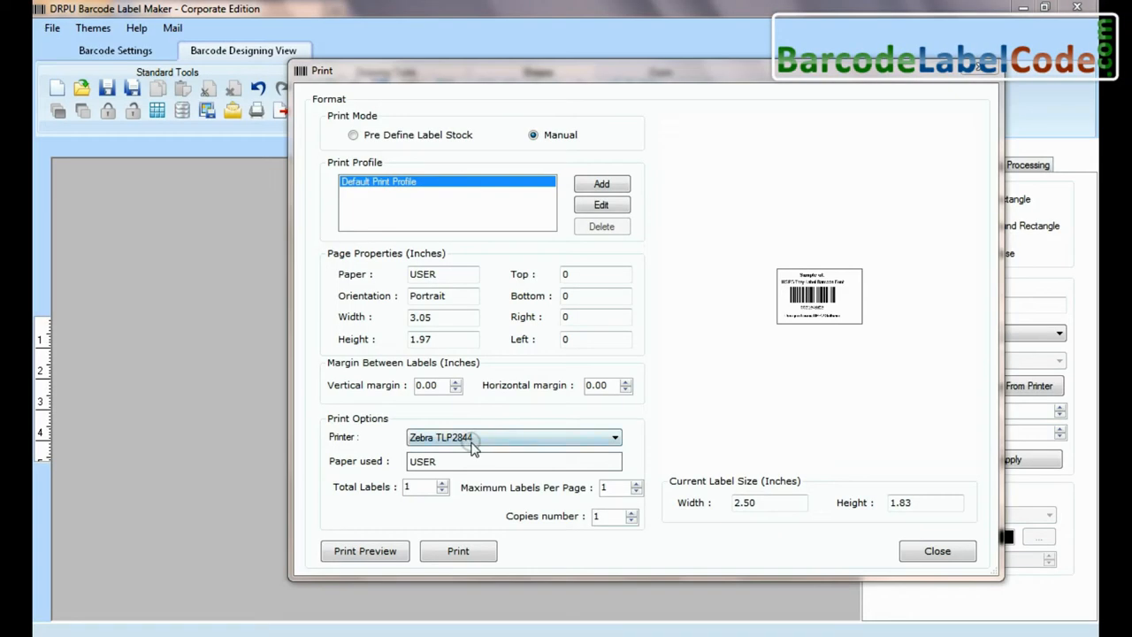
pyautogui.click(513, 437)
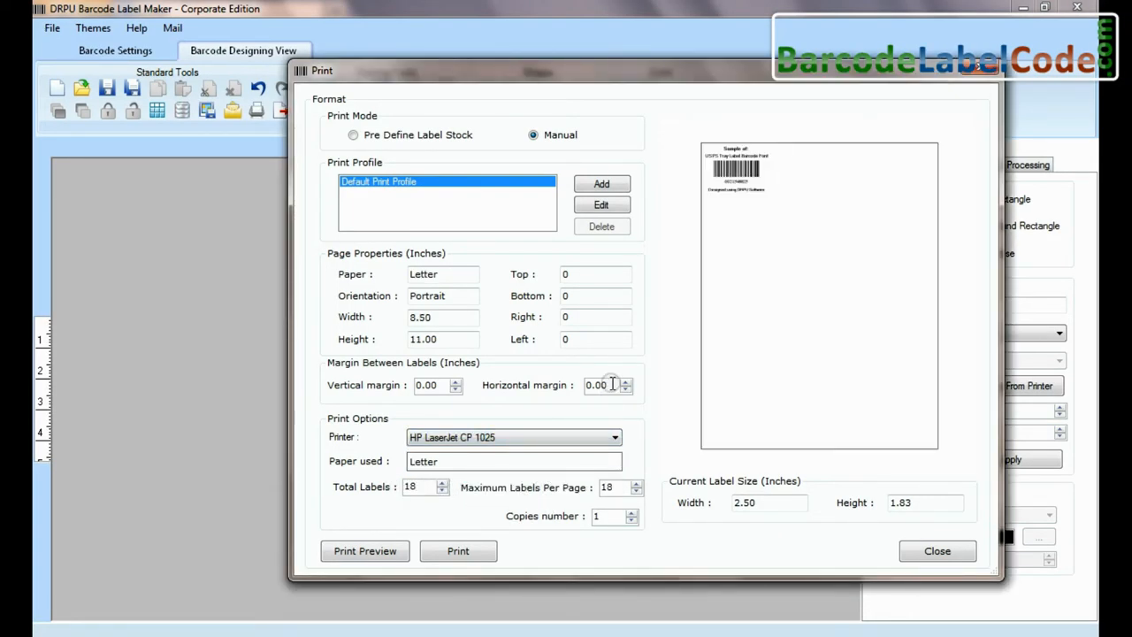
pyautogui.click(626, 381)
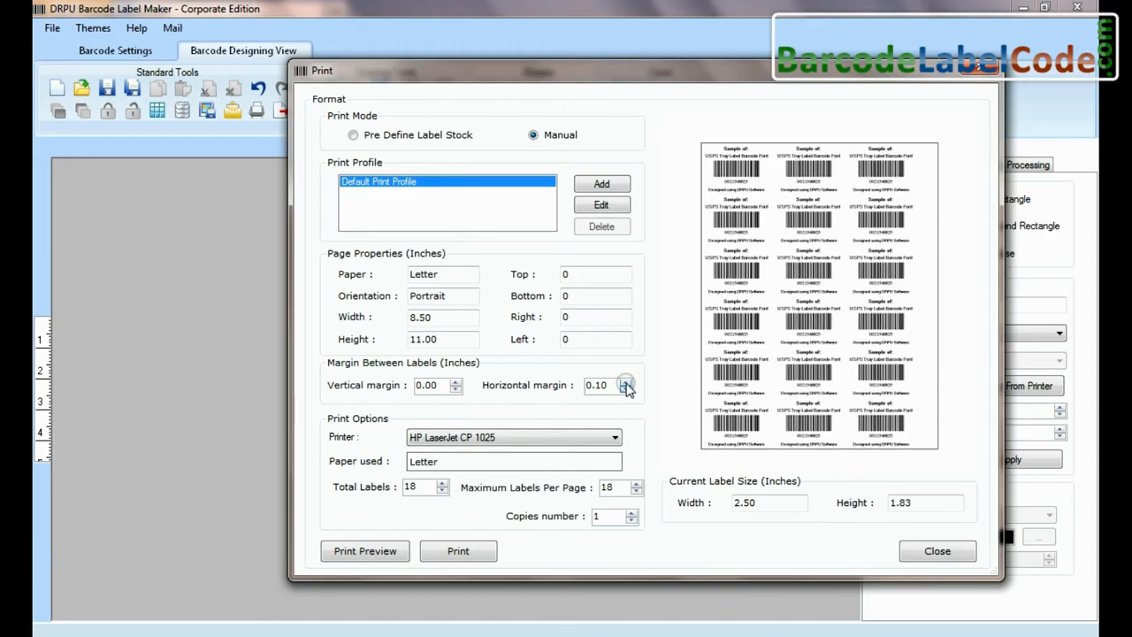